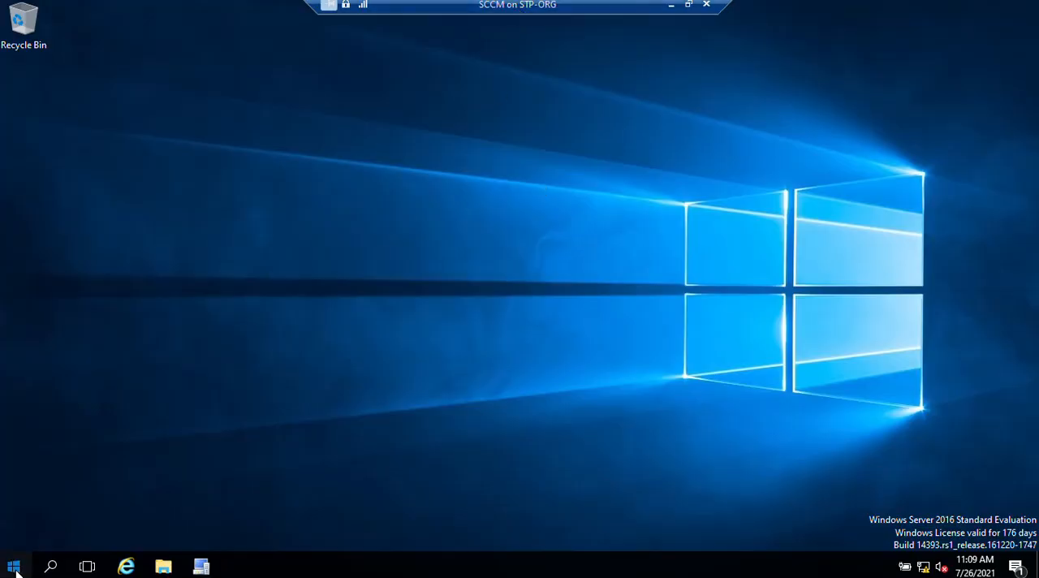
Launch the Configuration Manager Console from the Start menu's most used list.
{"action": "left_click", "coordinate": [13, 566]}
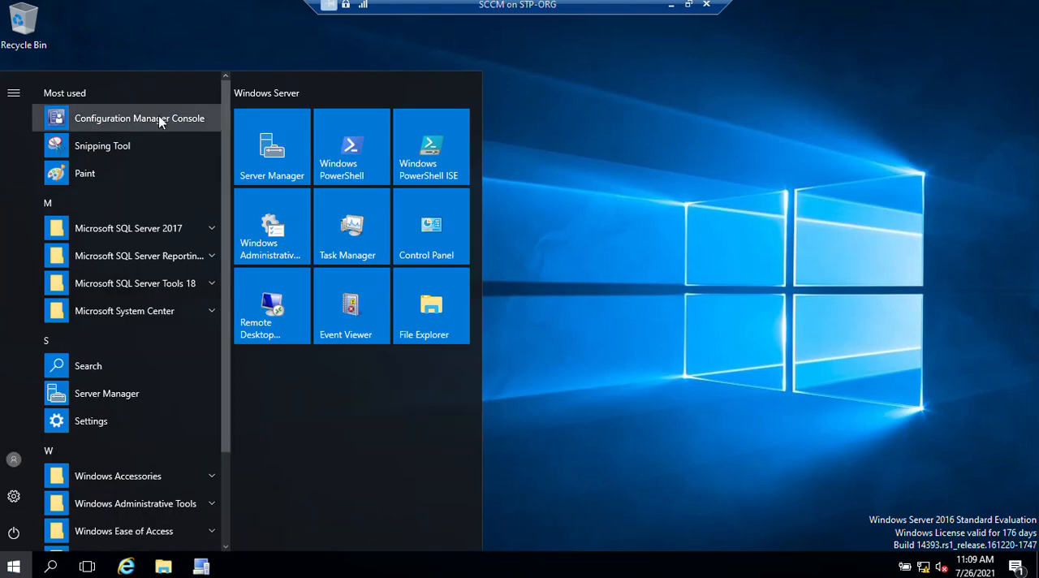
{"action": "left_click", "coordinate": [139, 118]}
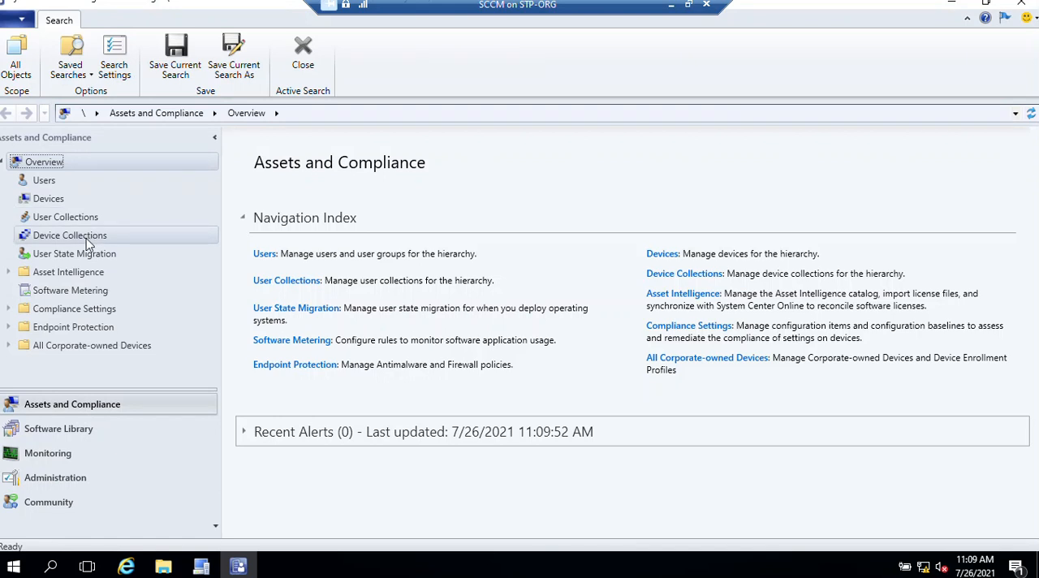
Create a Device Collections folder named 'PowerManagemnt_Laptop'.
{"action": "right_click", "coordinate": [69, 234]}
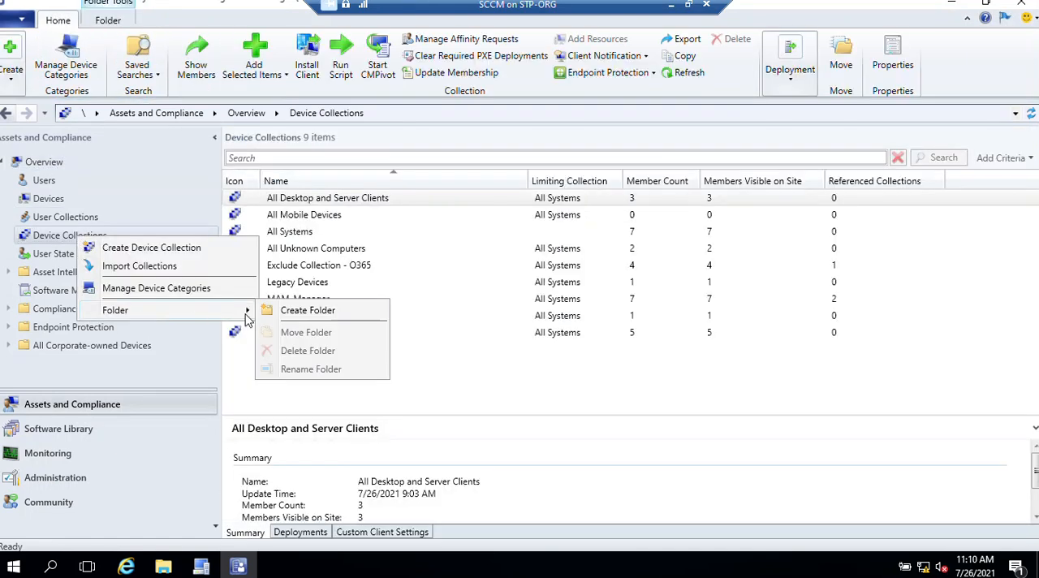
{"action": "left_click", "coordinate": [307, 310]}
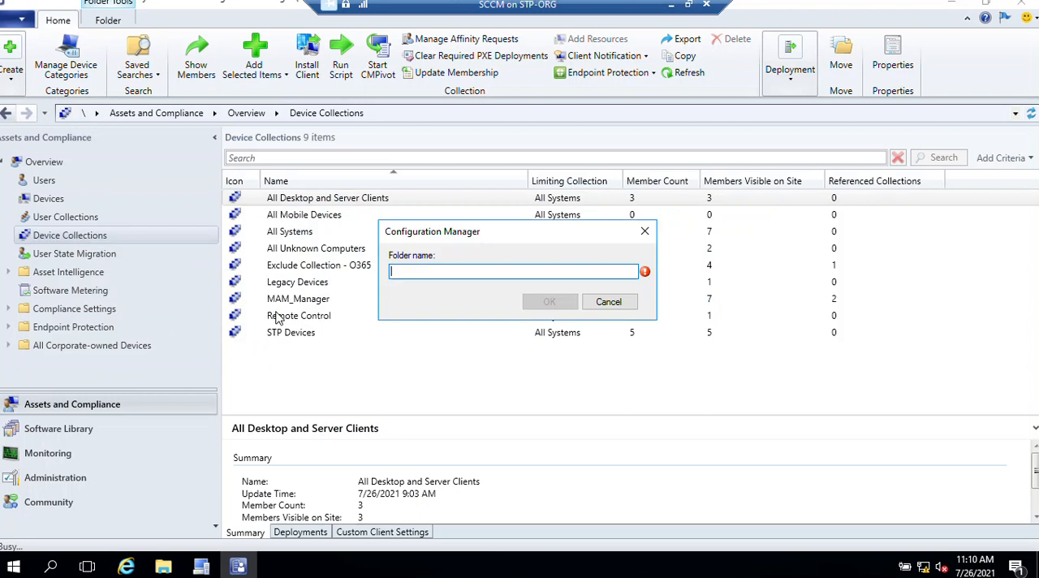
{"action": "type", "text": "Power"}
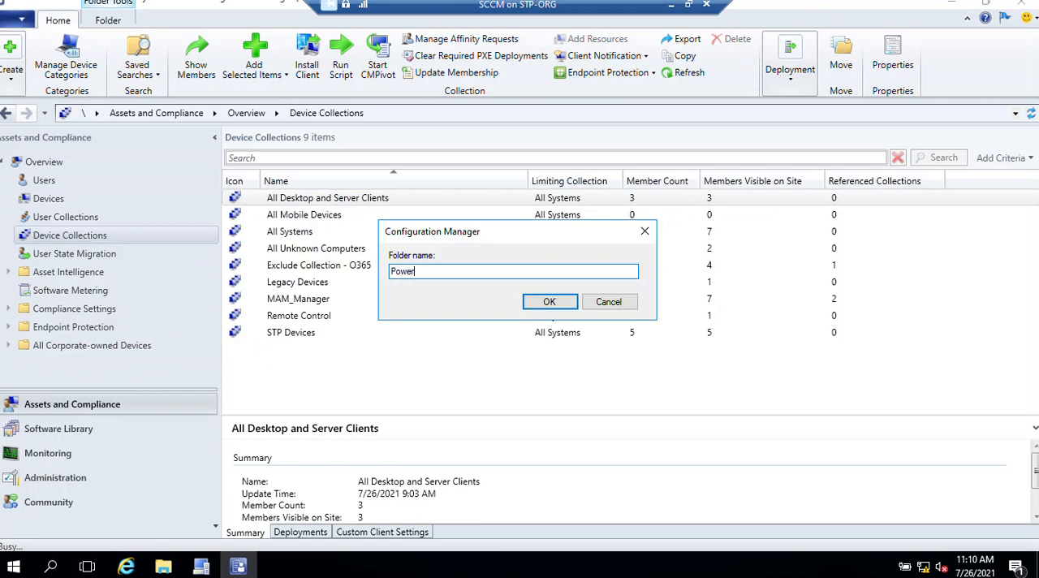
{"action": "type", "text": "Managemnt"}
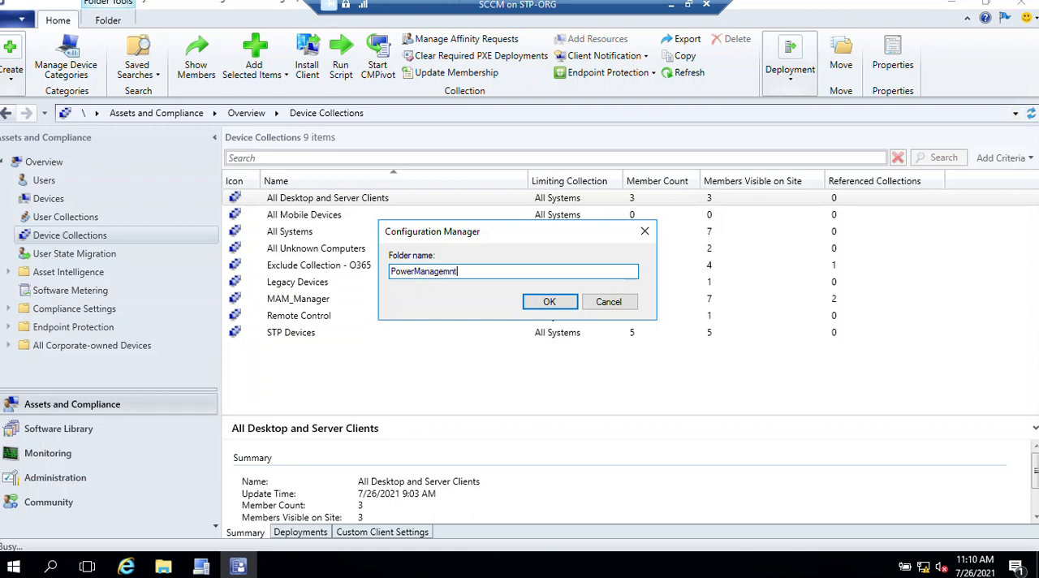
{"action": "type", "text": "_Lap"}
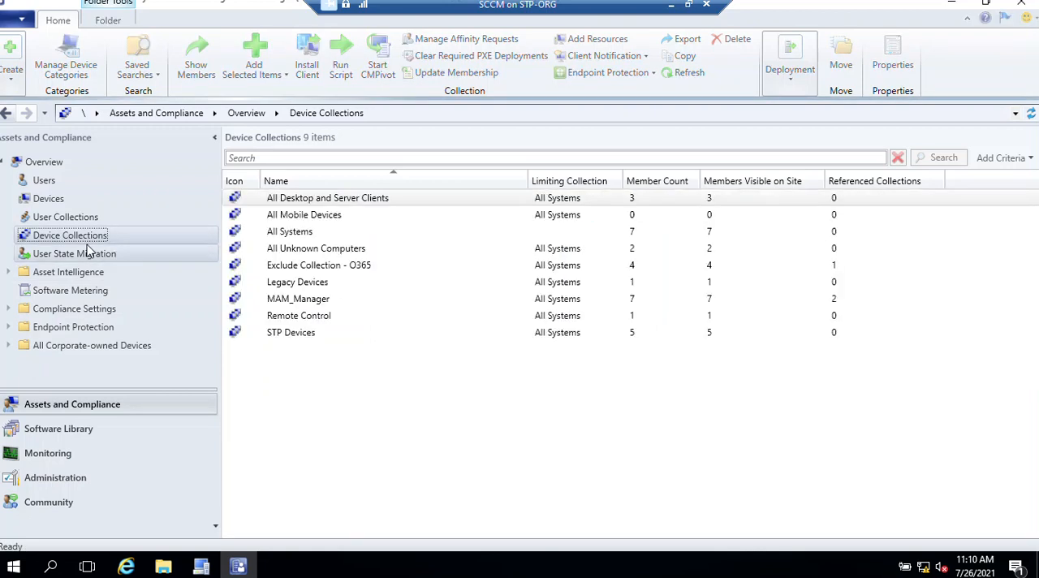
Expand Device Collections and cancel the Create Device Collection wizard without saving.
{"action": "left_click", "coordinate": [327, 198]}
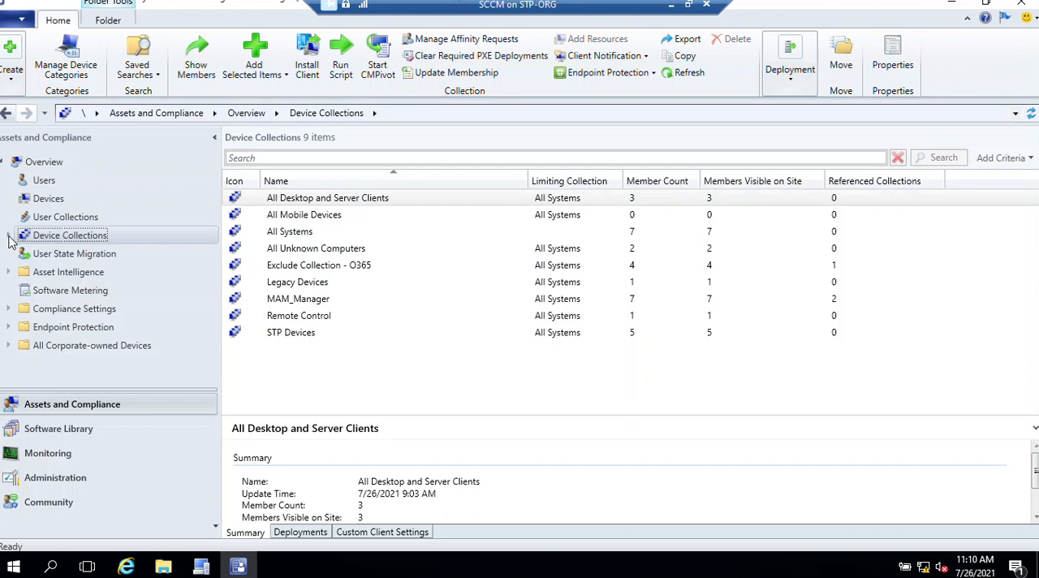
{"action": "right_click", "coordinate": [70, 234]}
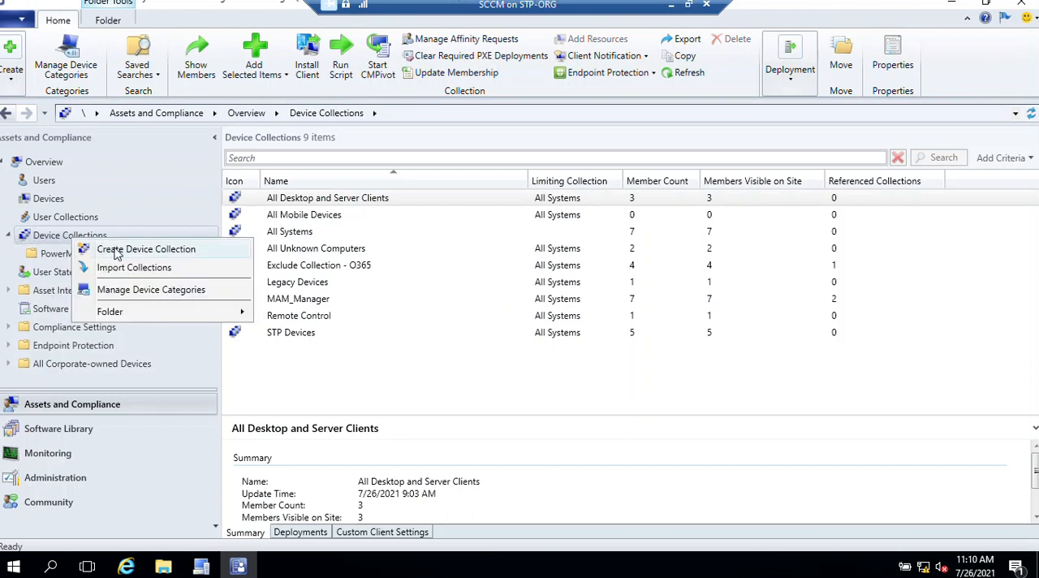
{"action": "left_click", "coordinate": [146, 249]}
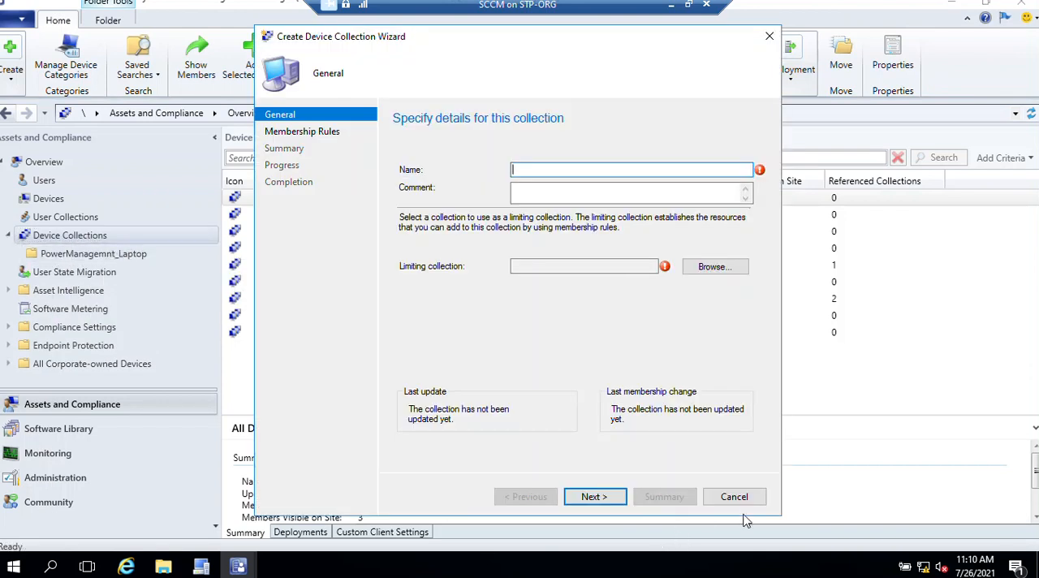
{"action": "left_click", "coordinate": [733, 496]}
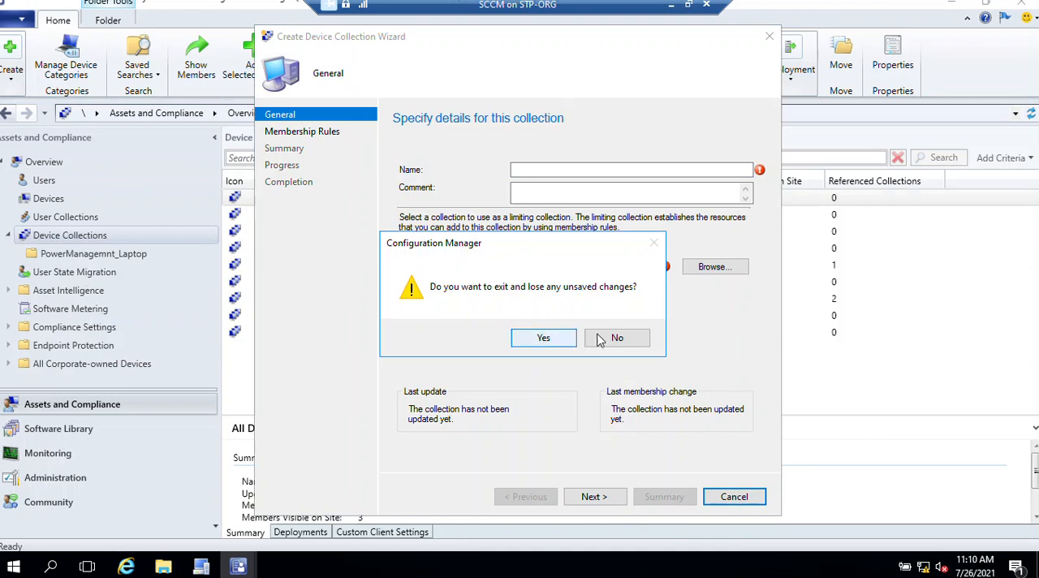
{"action": "left_click", "coordinate": [543, 338]}
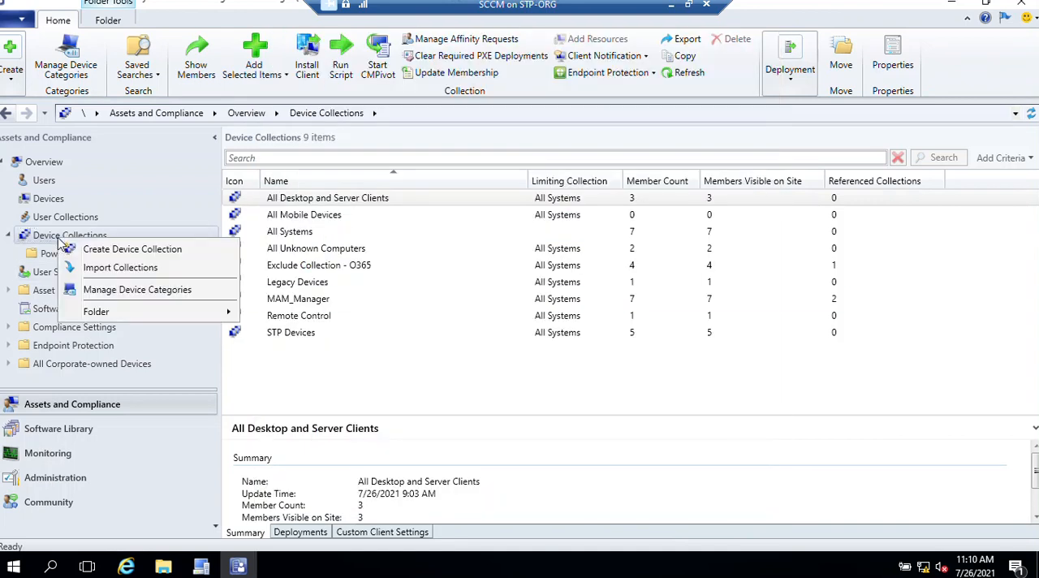
{"action": "mouse_move", "coordinate": [96, 311]}
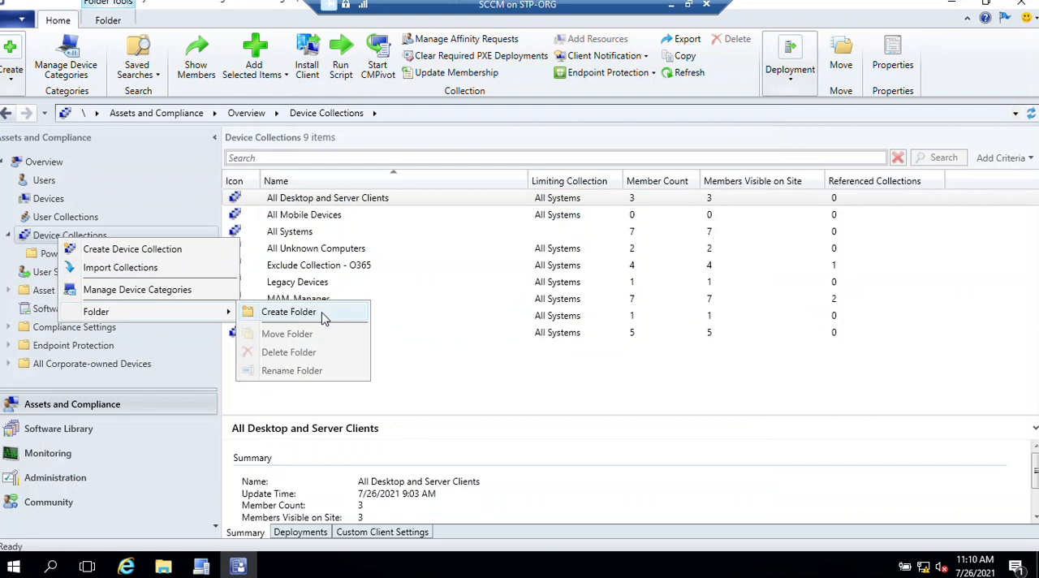
Create a second collections folder named 'Powermanagement_Desktop'.
{"action": "left_click", "coordinate": [289, 311]}
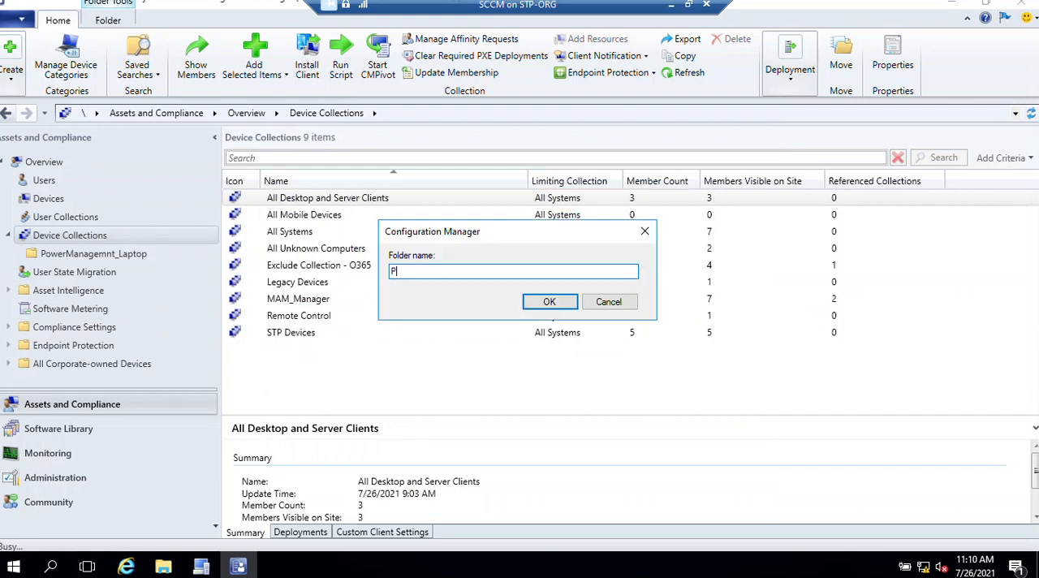
{"action": "type", "text": "owermanagement_Desktop"}
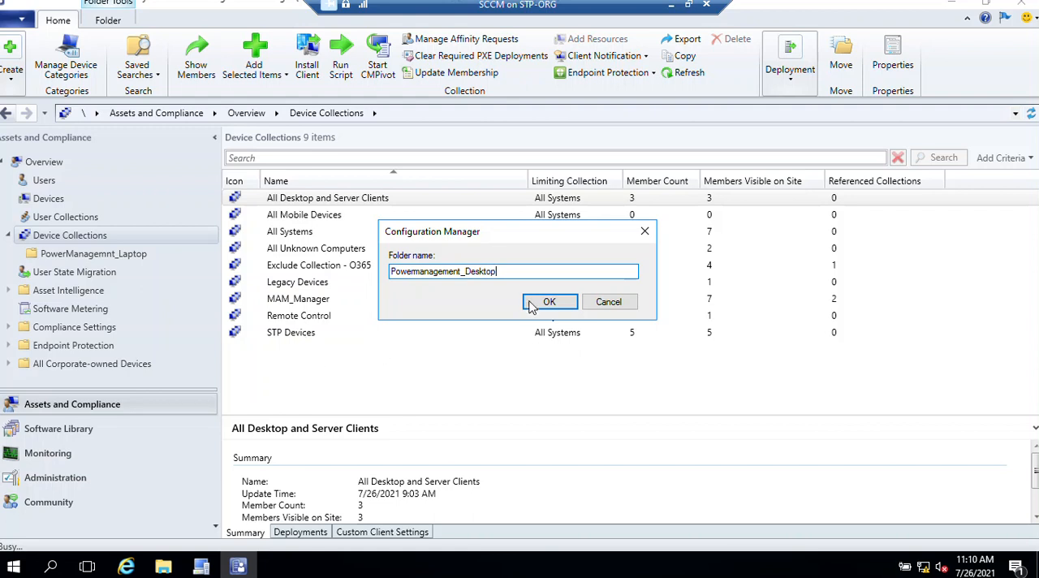
{"action": "left_click", "coordinate": [549, 301]}
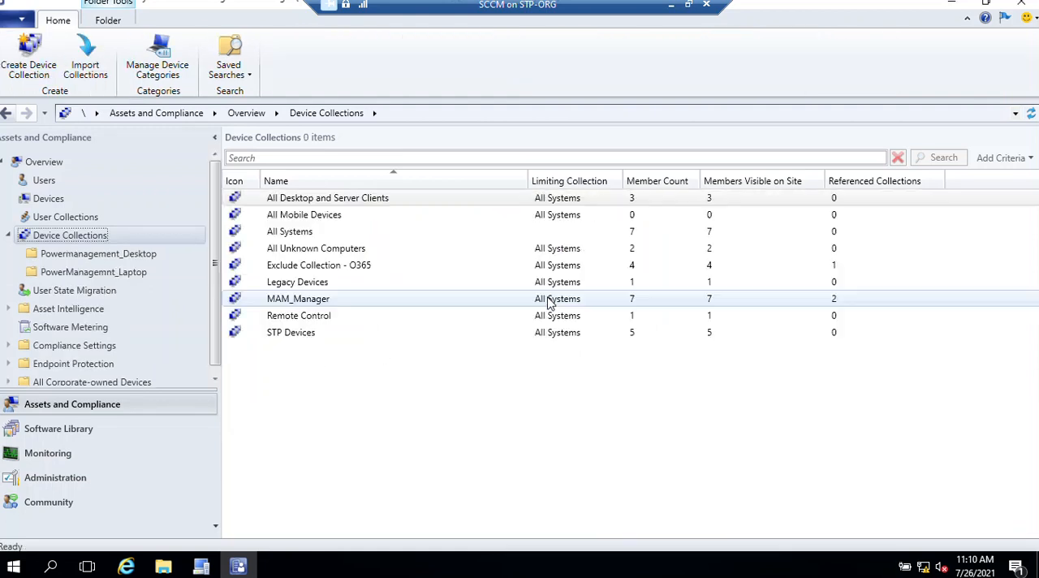
Open the empty PowerManagemnt_Laptop folder and bring up its collection actions.
{"action": "left_click", "coordinate": [98, 253]}
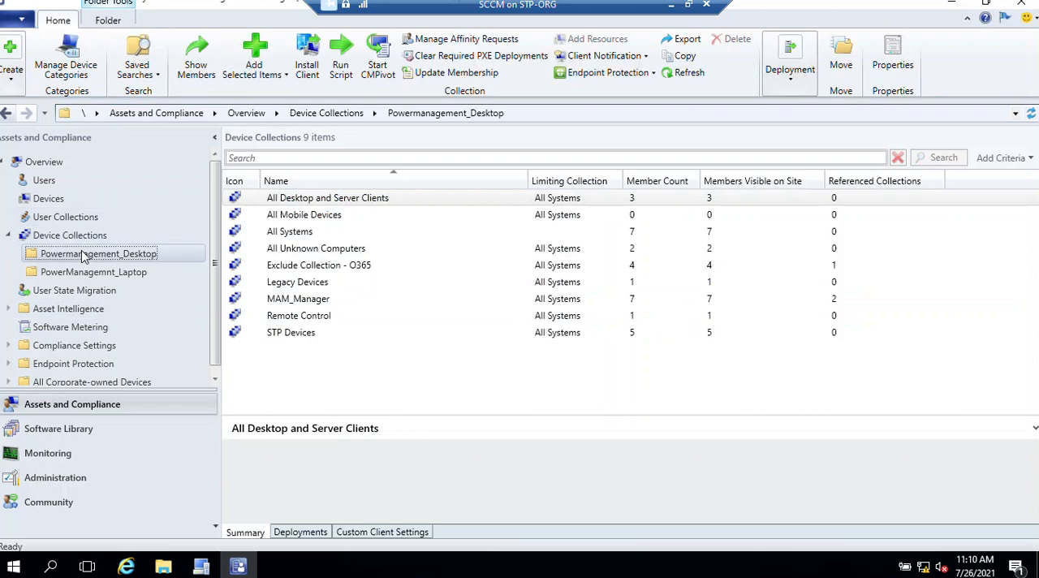
{"action": "left_click", "coordinate": [94, 272]}
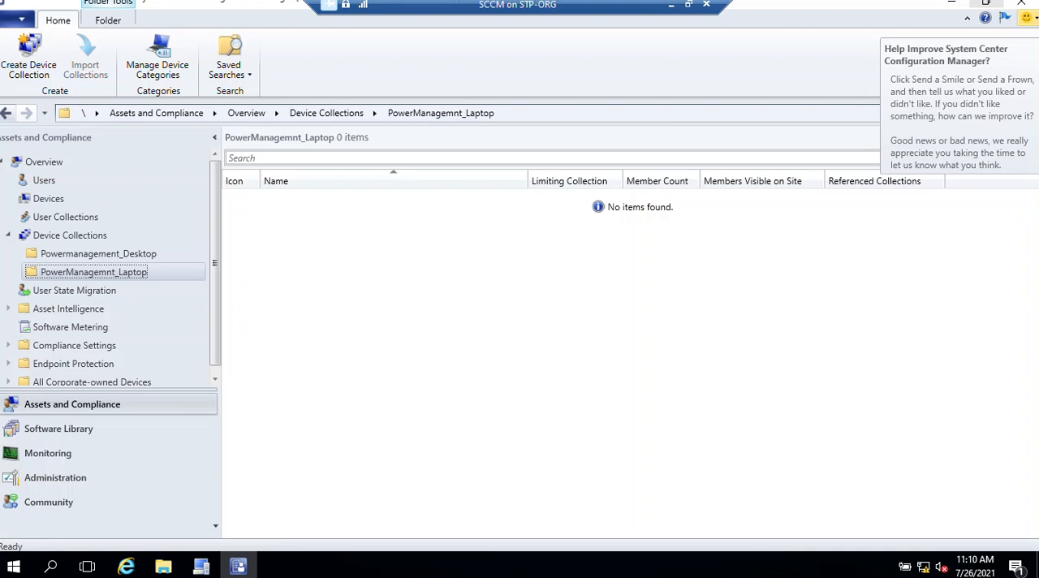
{"action": "mouse_move", "coordinate": [116, 291]}
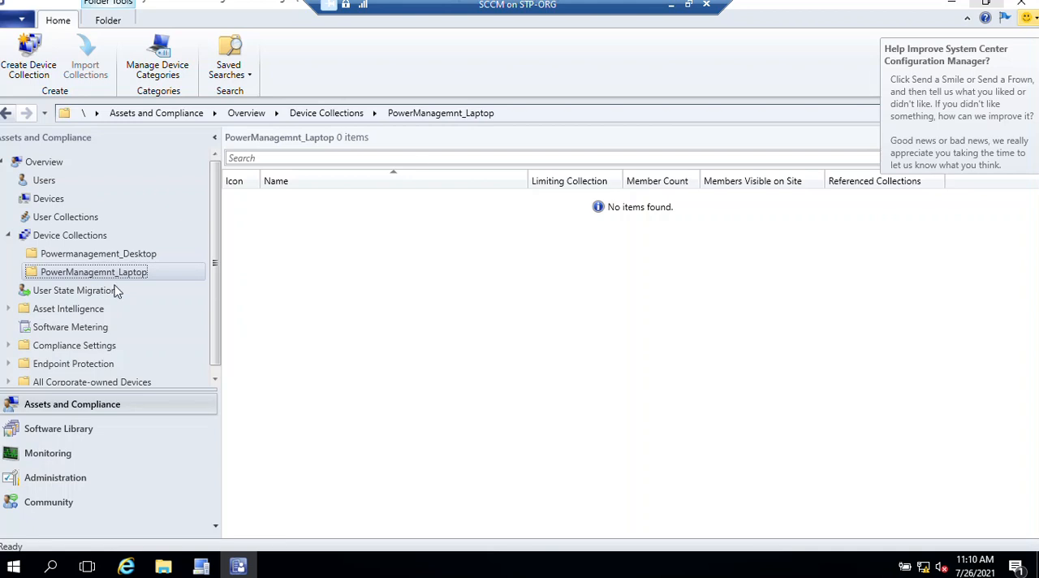
{"action": "right_click", "coordinate": [93, 272]}
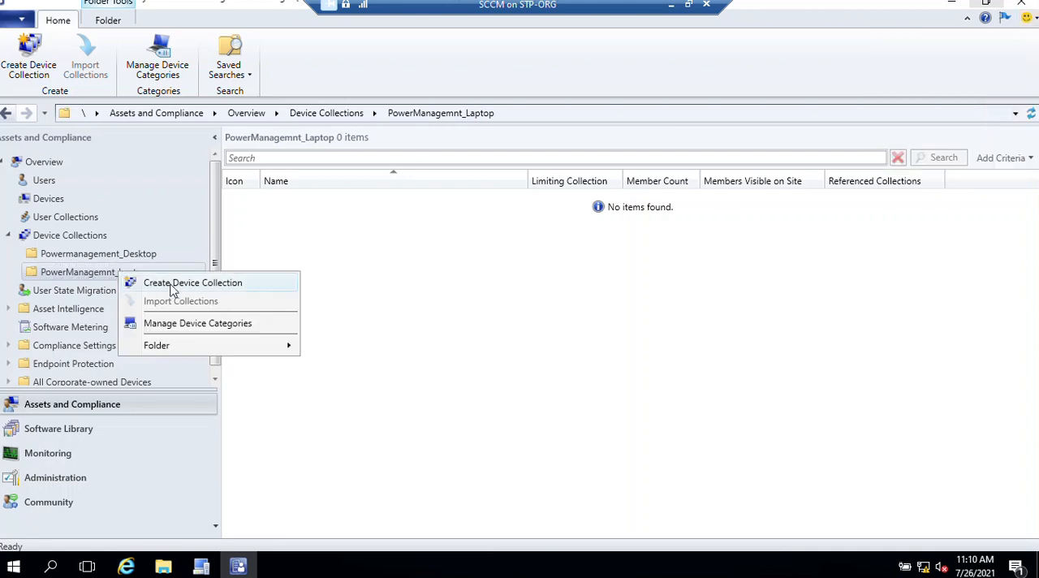
Start a new device collection named 'PwrMgmt_Laptop', limited to All Systems.
{"action": "left_click", "coordinate": [193, 282]}
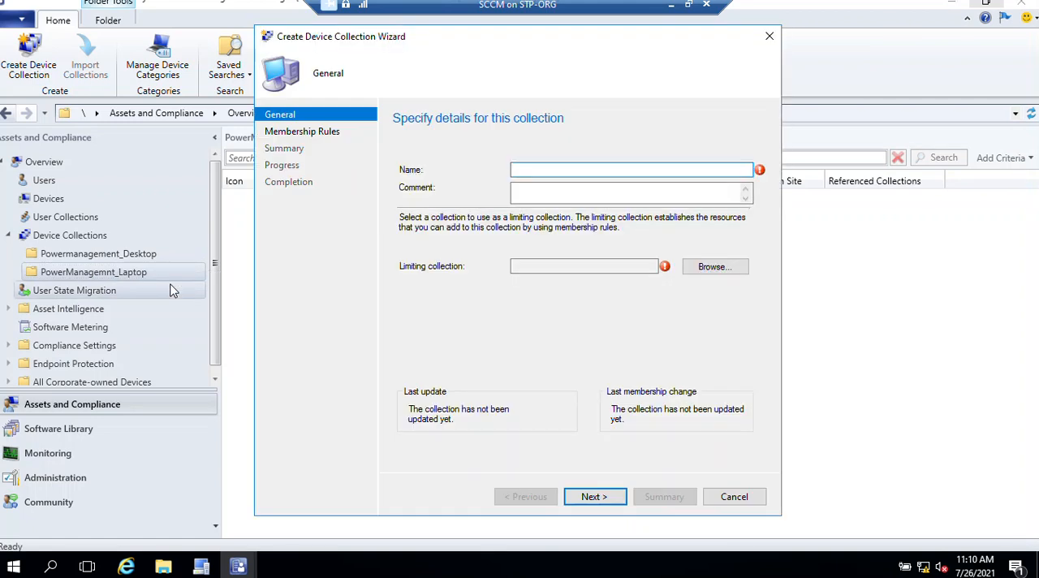
{"action": "left_click", "coordinate": [632, 170]}
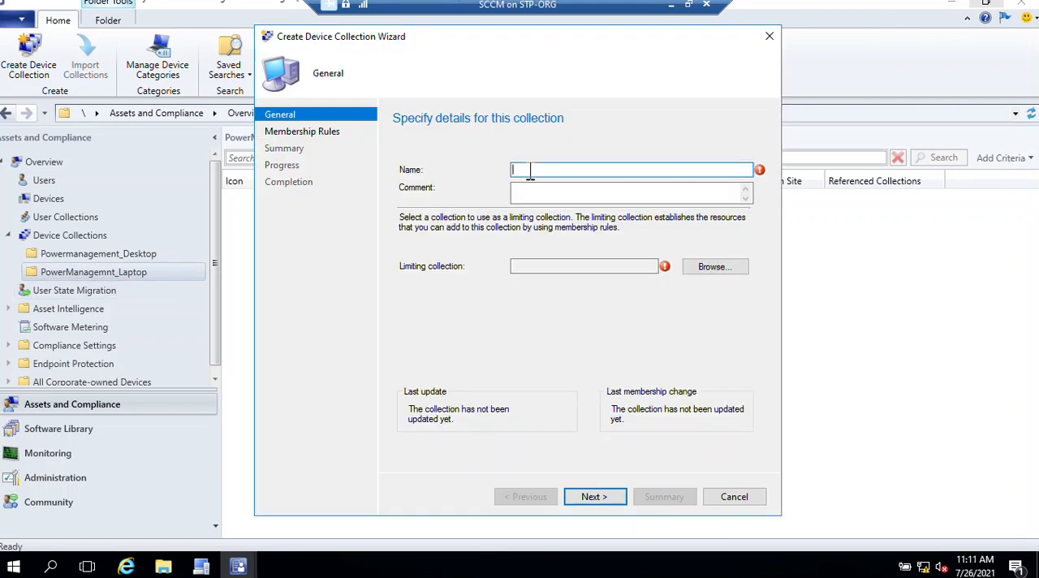
{"action": "type", "text": "PwrM"}
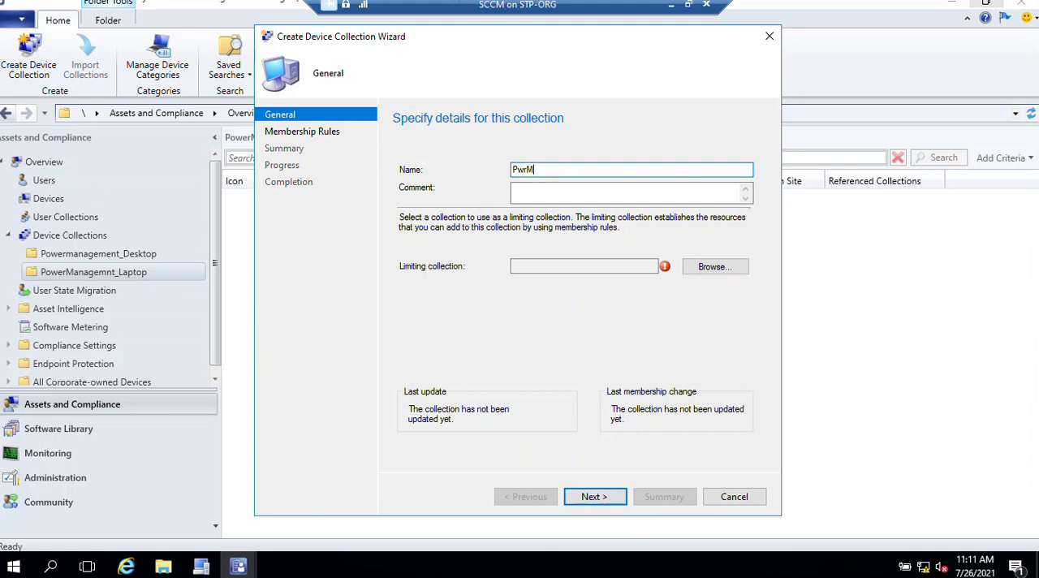
{"action": "type", "text": "gmt_Laptop"}
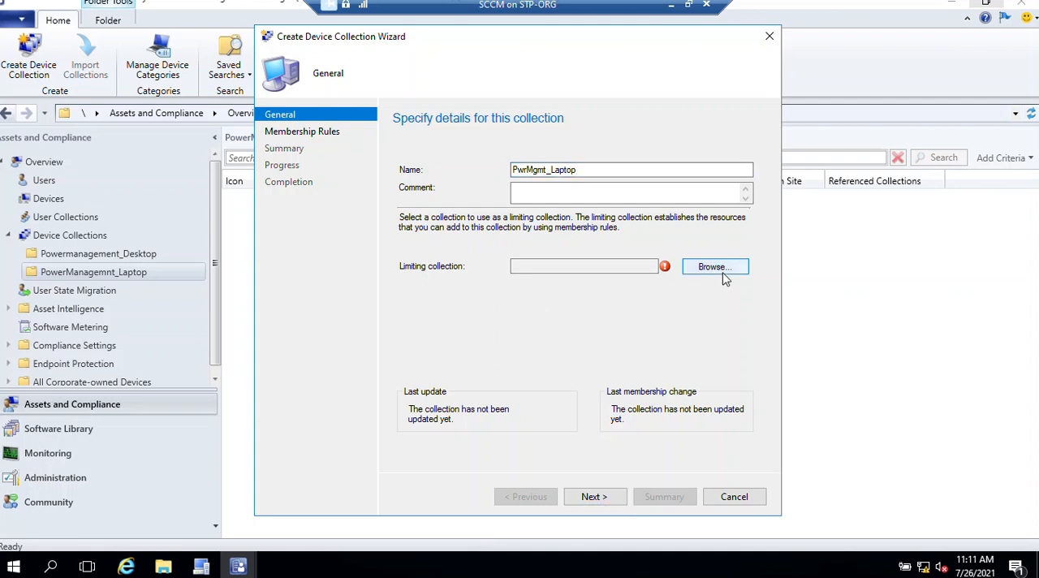
{"action": "left_click", "coordinate": [714, 266]}
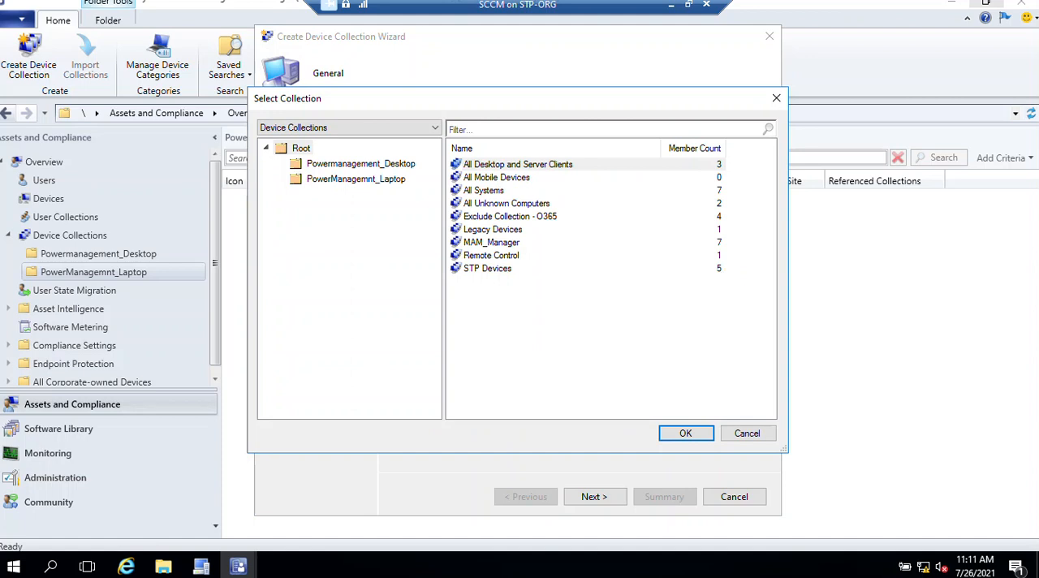
{"action": "left_click", "coordinate": [485, 190]}
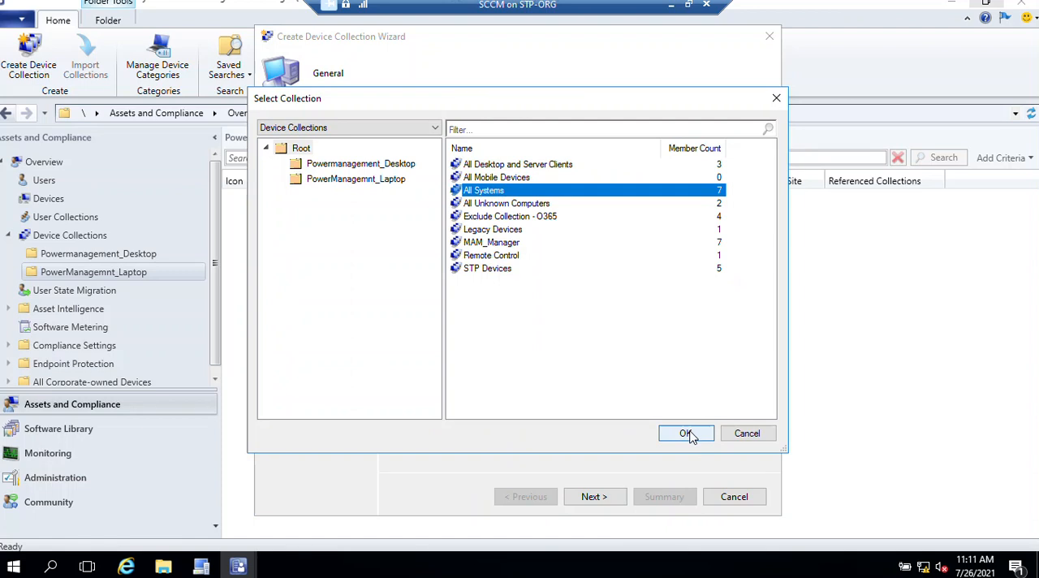
{"action": "left_click", "coordinate": [686, 433]}
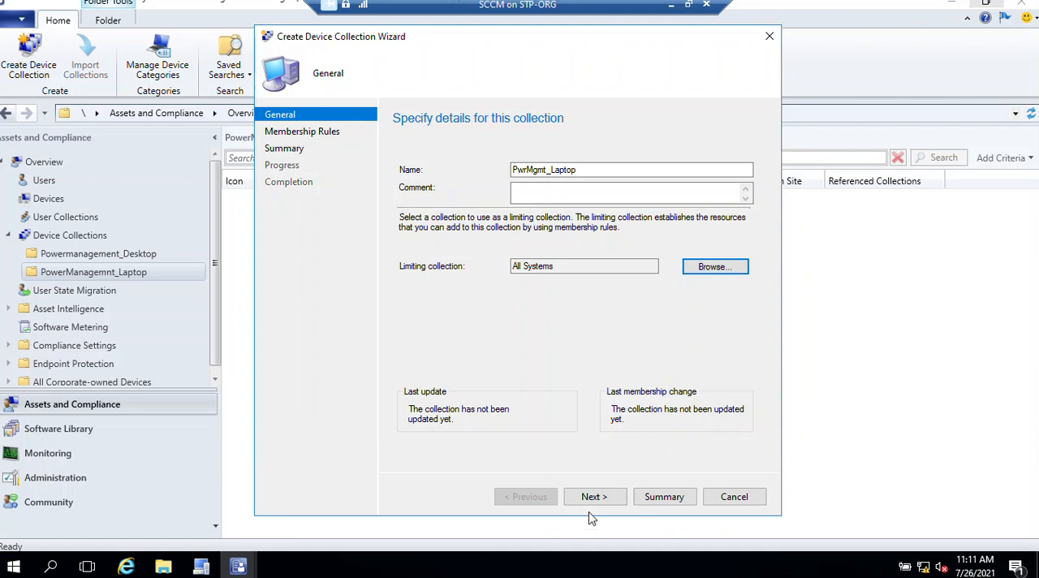
Add a direct membership rule to the new collection.
{"action": "left_click", "coordinate": [594, 496]}
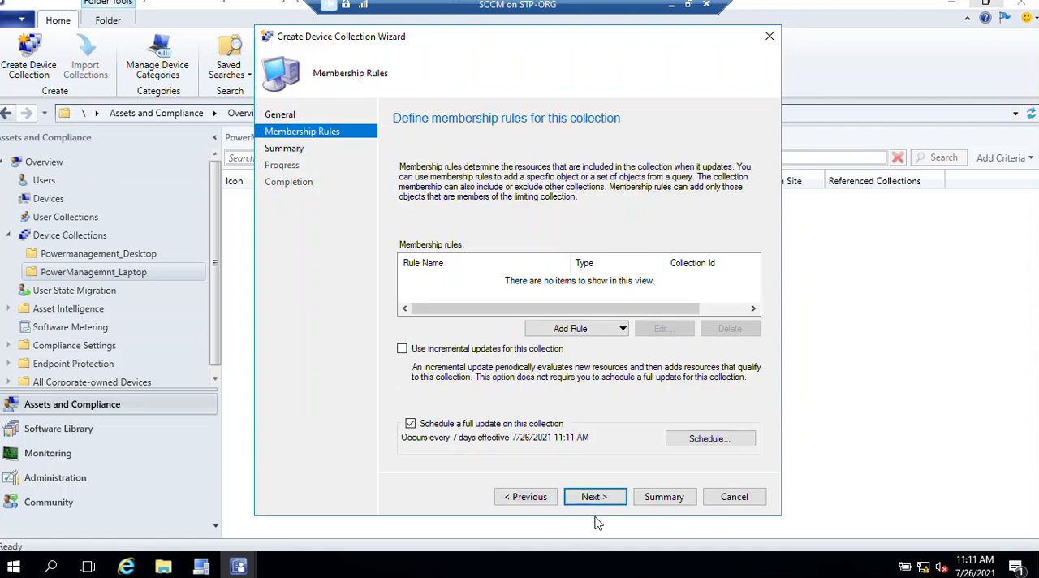
{"action": "left_click", "coordinate": [576, 328]}
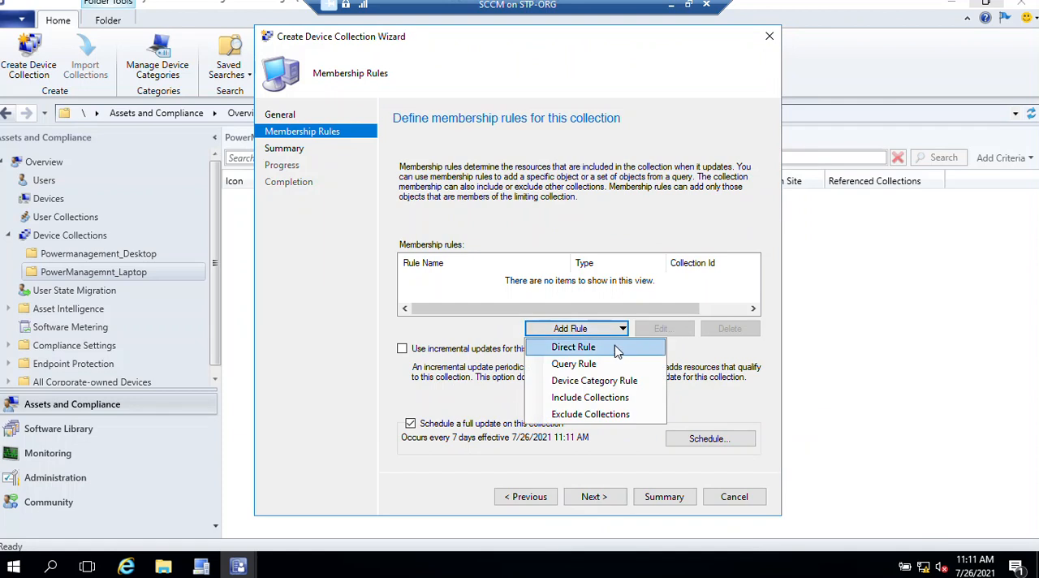
{"action": "left_click", "coordinate": [573, 347]}
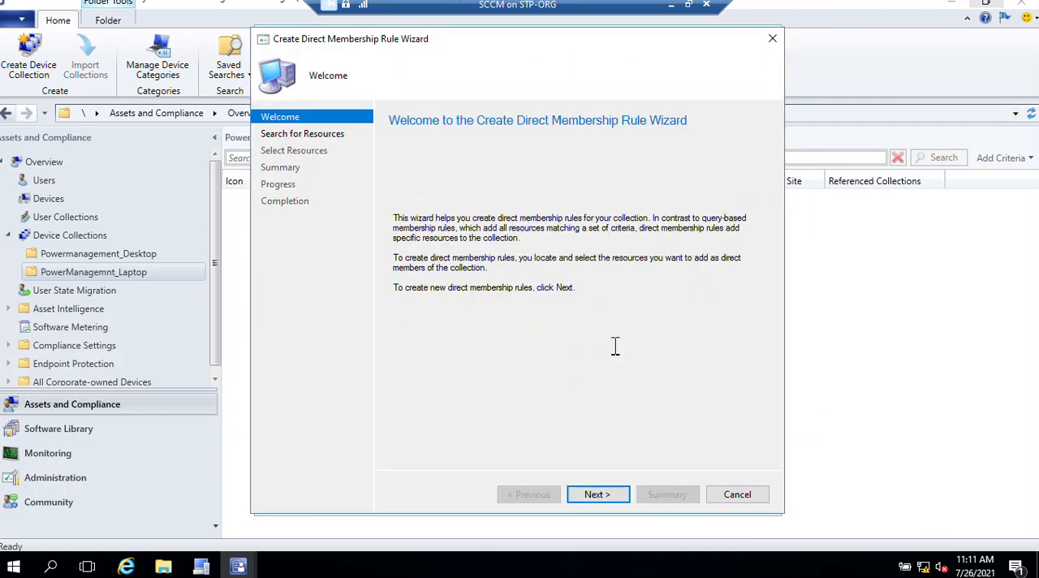
{"action": "left_click", "coordinate": [597, 494]}
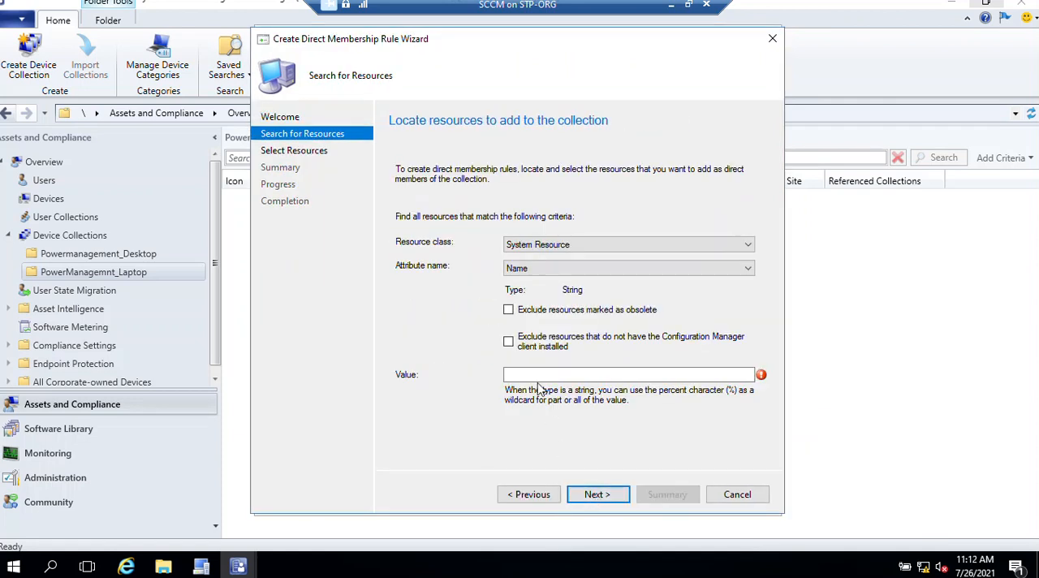
Search resources with the '%' wildcard and add WIN10-PC01 as a direct member.
{"action": "left_click", "coordinate": [629, 374]}
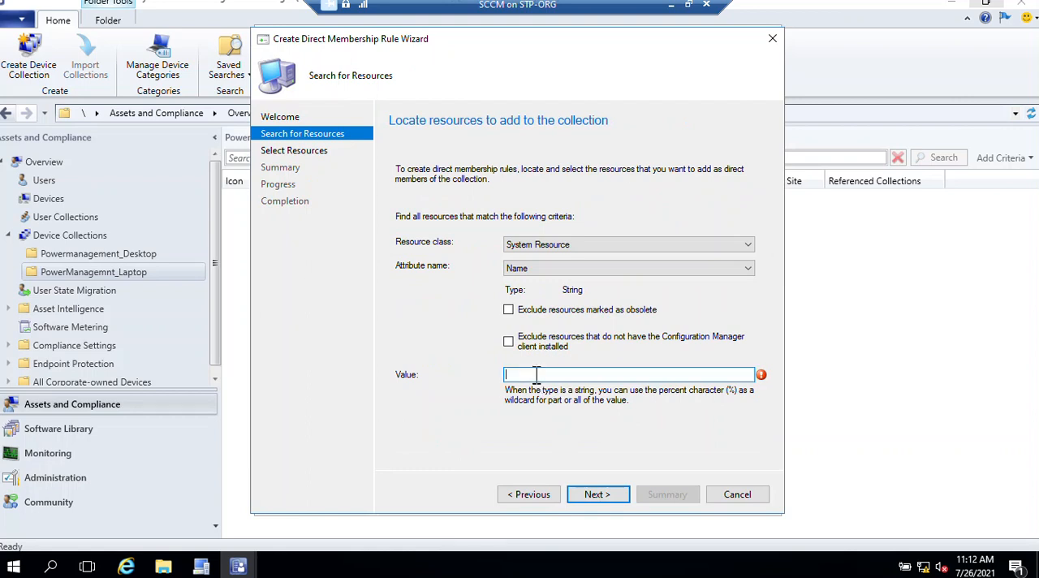
{"action": "type", "text": "%"}
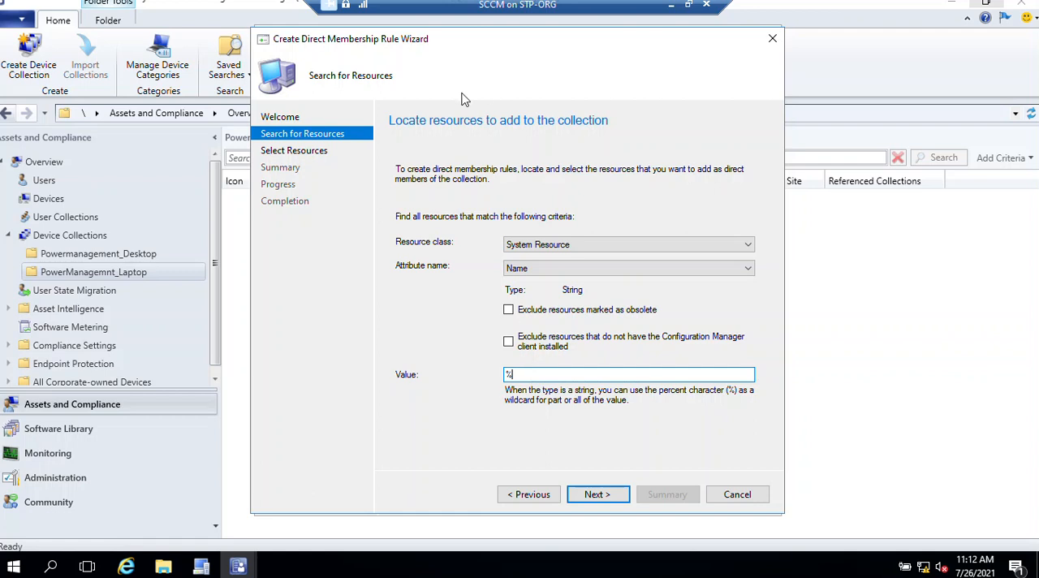
{"action": "mouse_move", "coordinate": [593, 260]}
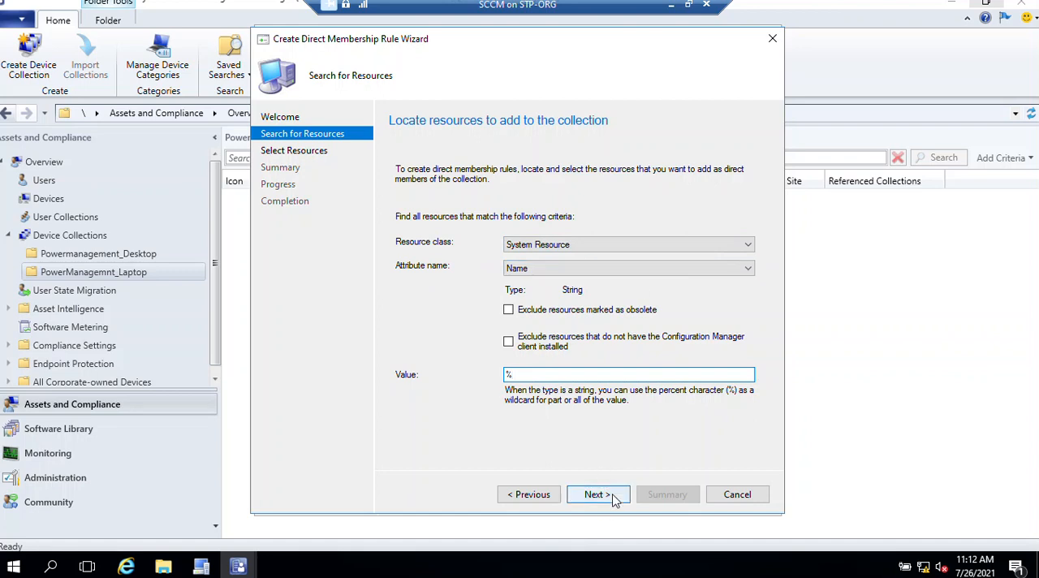
{"action": "mouse_move", "coordinate": [614, 501]}
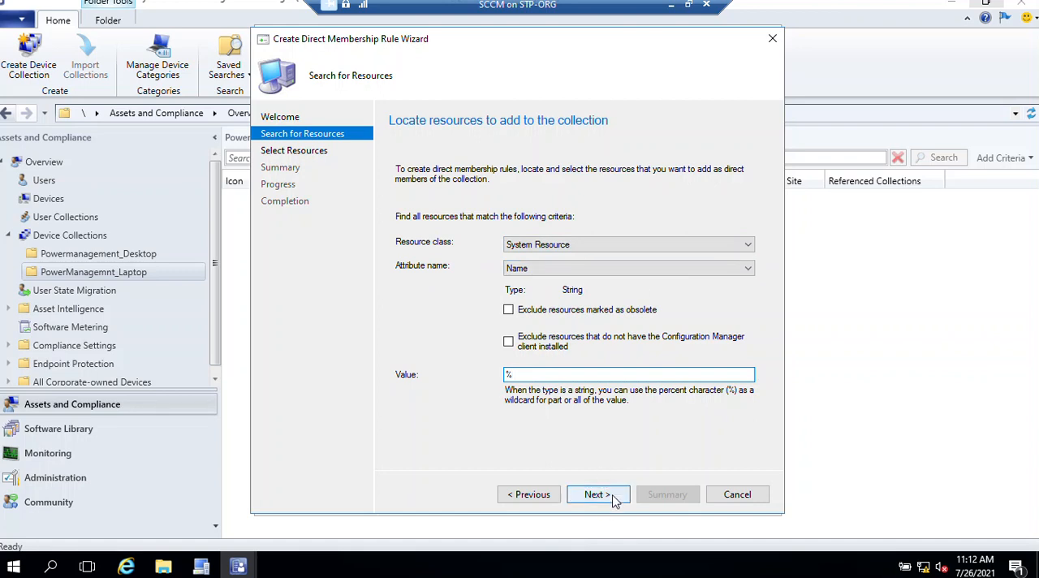
{"action": "left_click", "coordinate": [598, 494]}
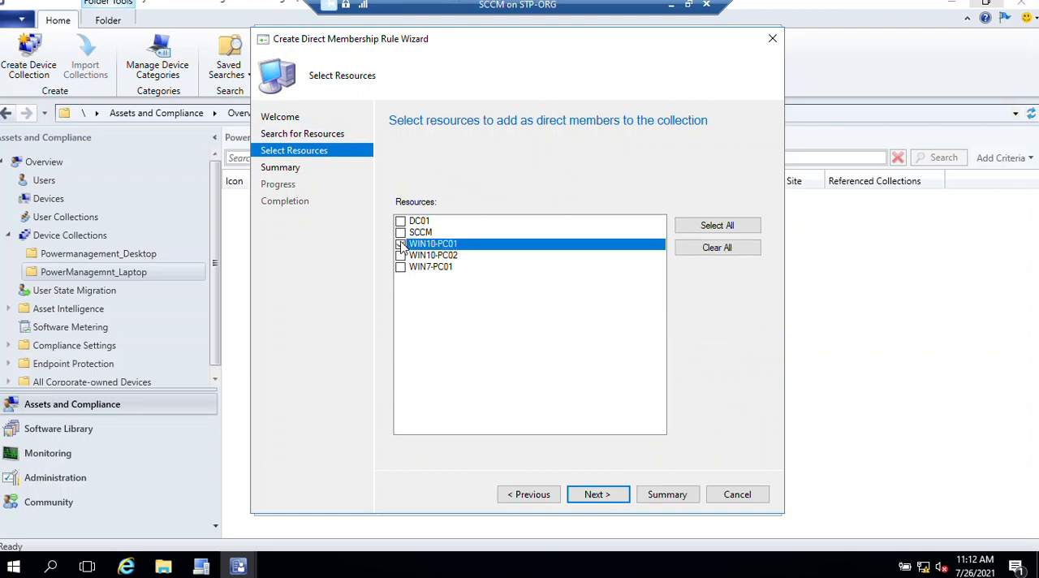
{"action": "left_click", "coordinate": [401, 244]}
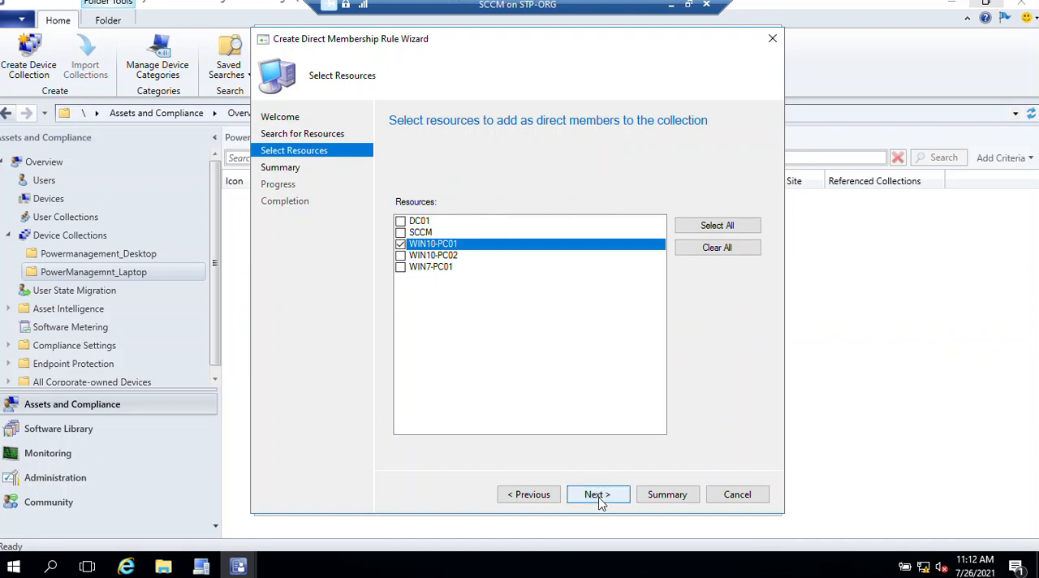
{"action": "left_click", "coordinate": [598, 494]}
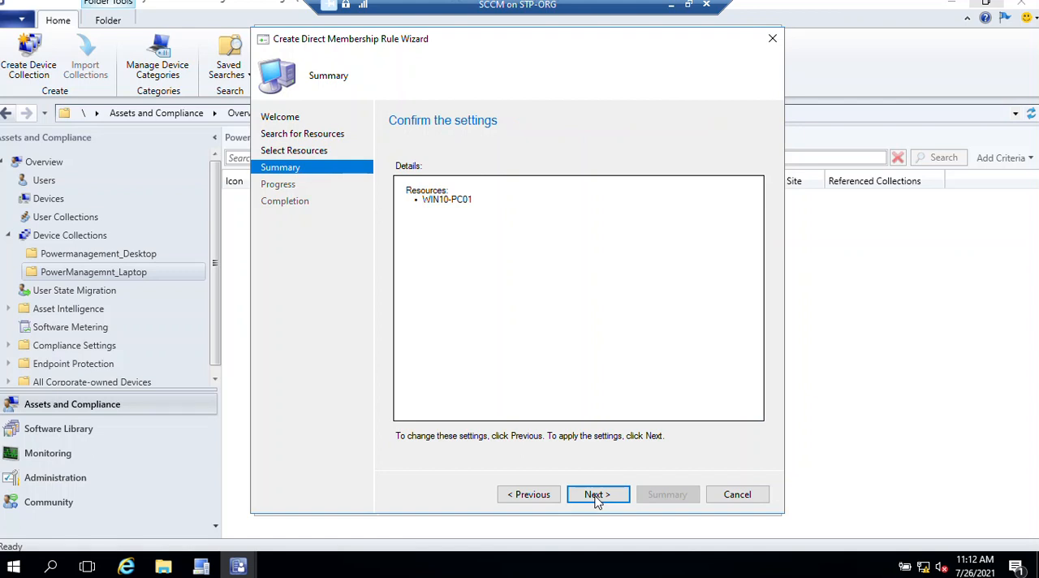
{"action": "left_click", "coordinate": [598, 494]}
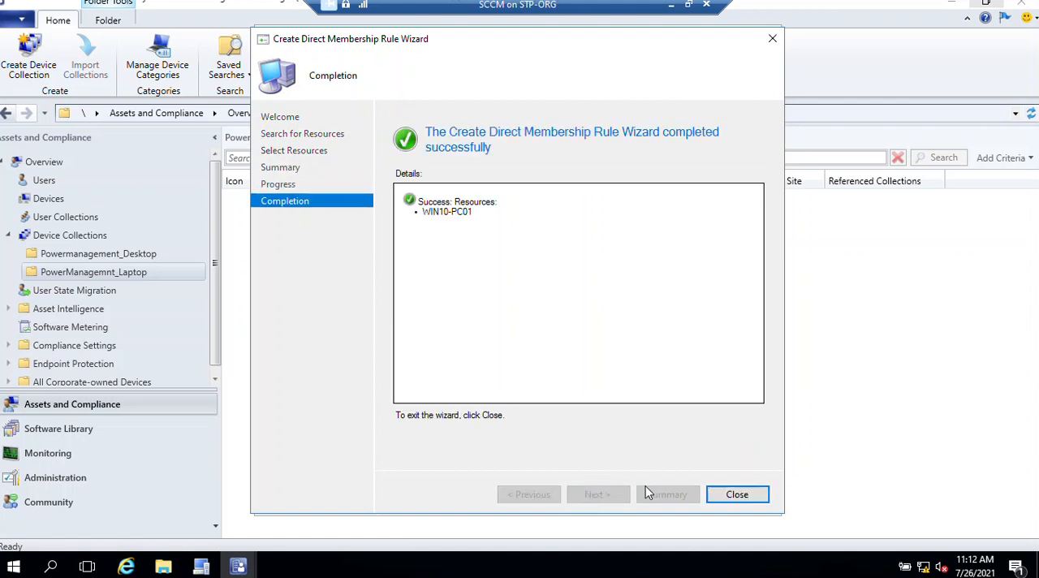
Finish both wizards to create PwrMgmt_Laptop, then select its row.
{"action": "left_click", "coordinate": [737, 493]}
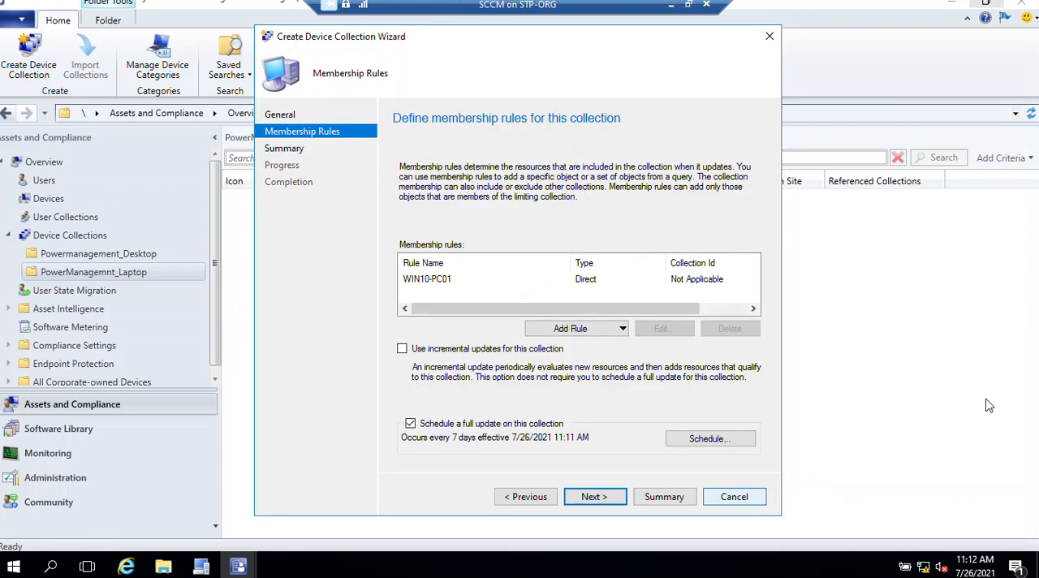
{"action": "mouse_move", "coordinate": [557, 562]}
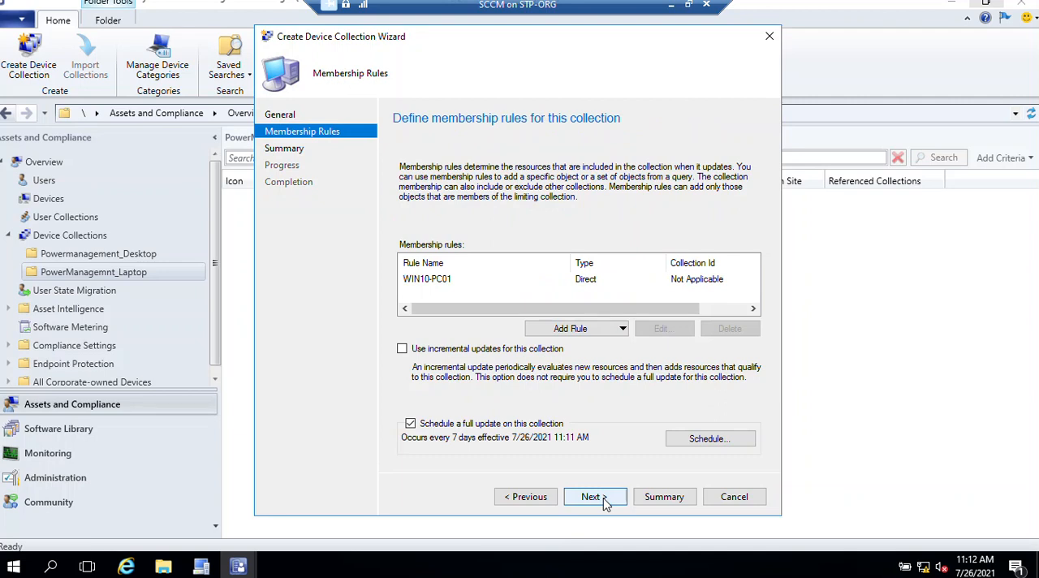
{"action": "left_click", "coordinate": [591, 496]}
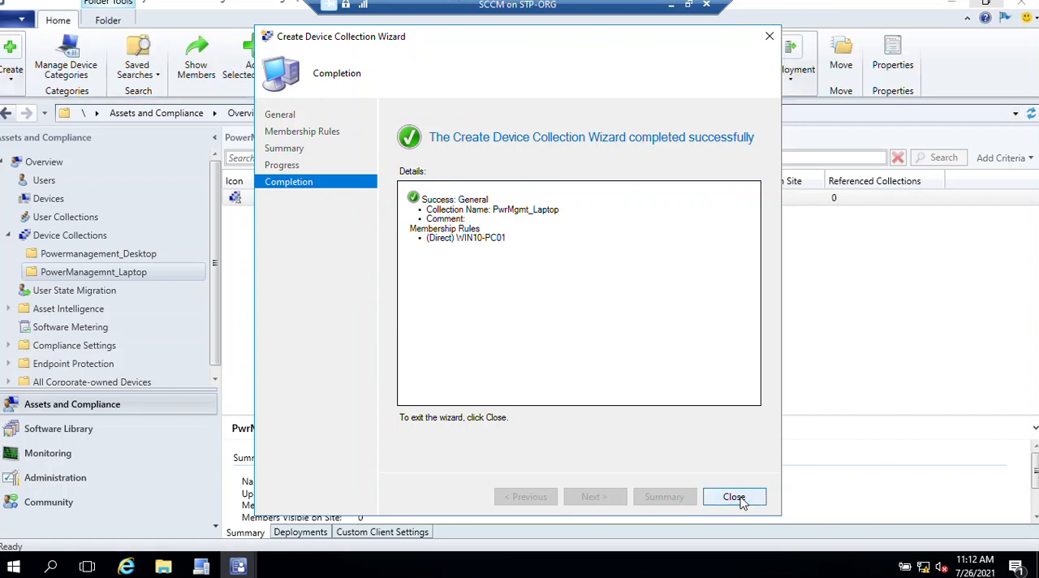
{"action": "left_click", "coordinate": [733, 496]}
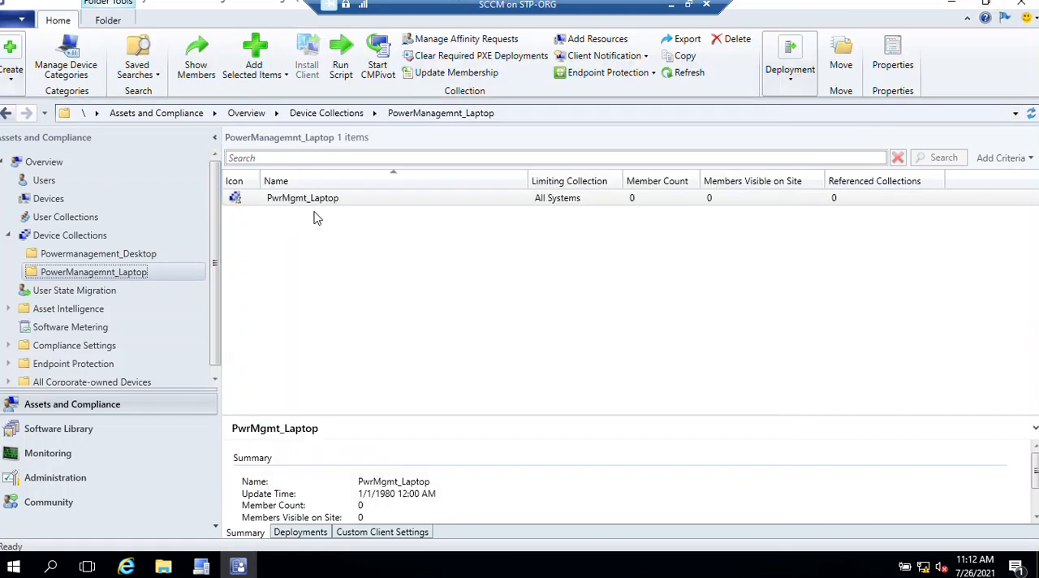
{"action": "left_click", "coordinate": [302, 197]}
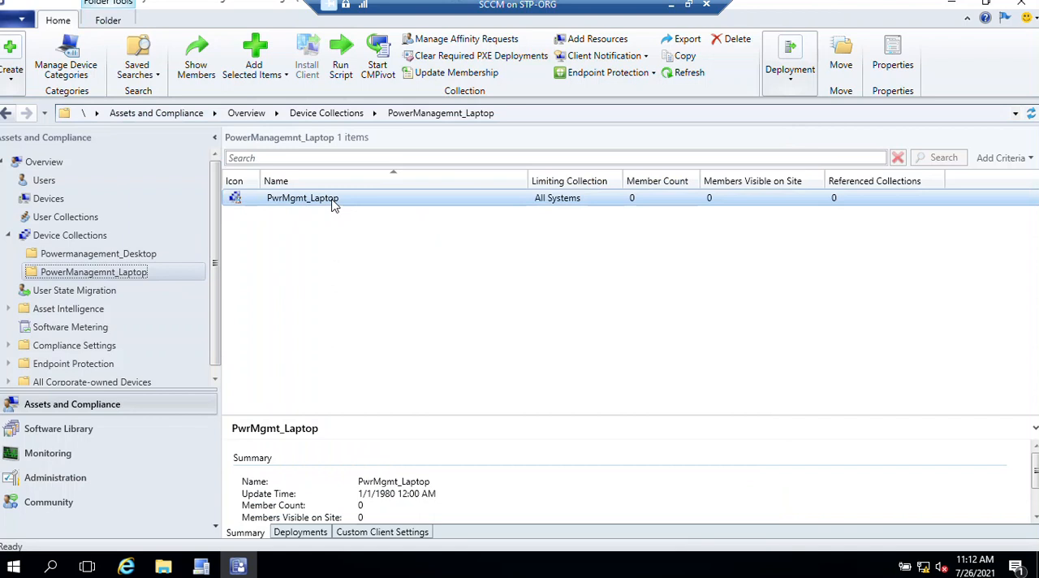
Specify Balanced peak and non-peak power plans, 9 AM–5 PM, in PwrMgmt_Laptop properties.
{"action": "right_click", "coordinate": [302, 198]}
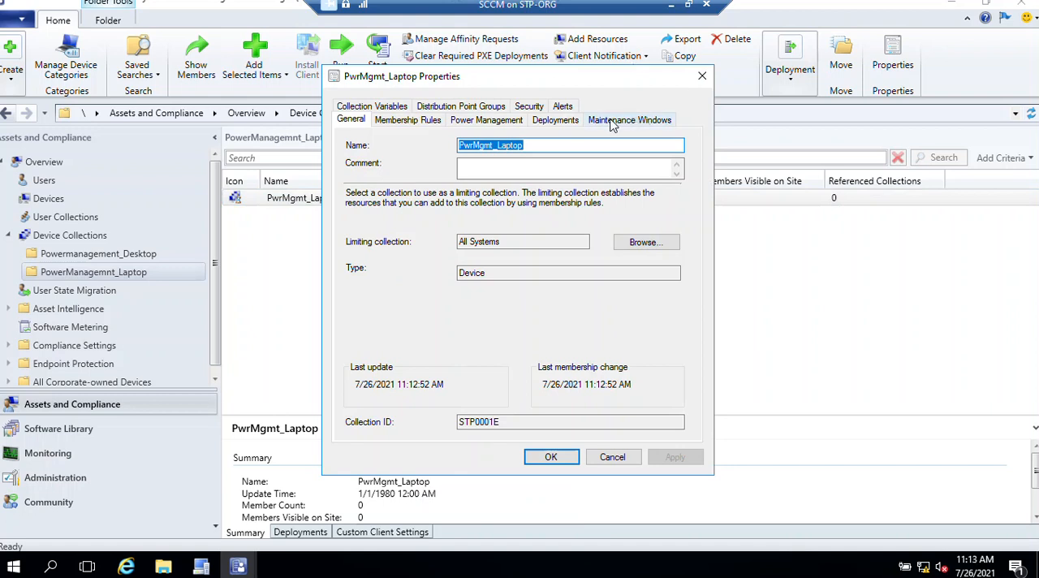
{"action": "left_click", "coordinate": [487, 119]}
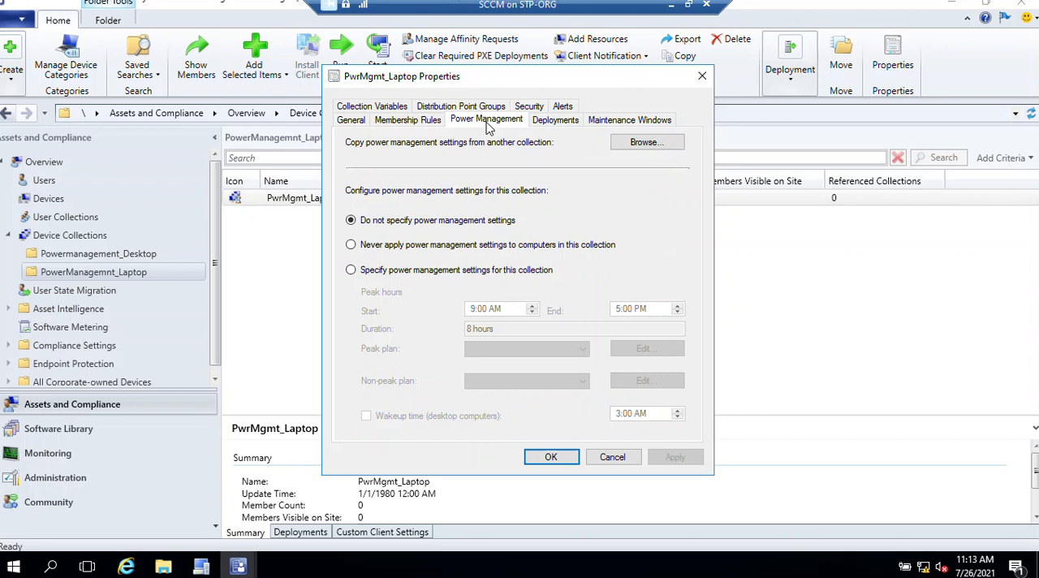
{"action": "mouse_move", "coordinate": [820, 462]}
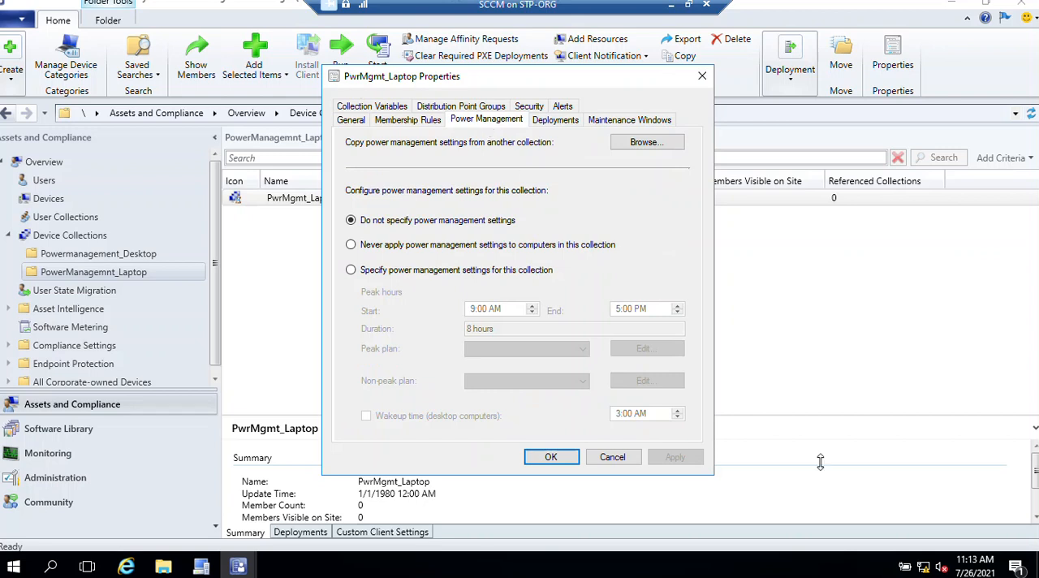
{"action": "mouse_move", "coordinate": [408, 294]}
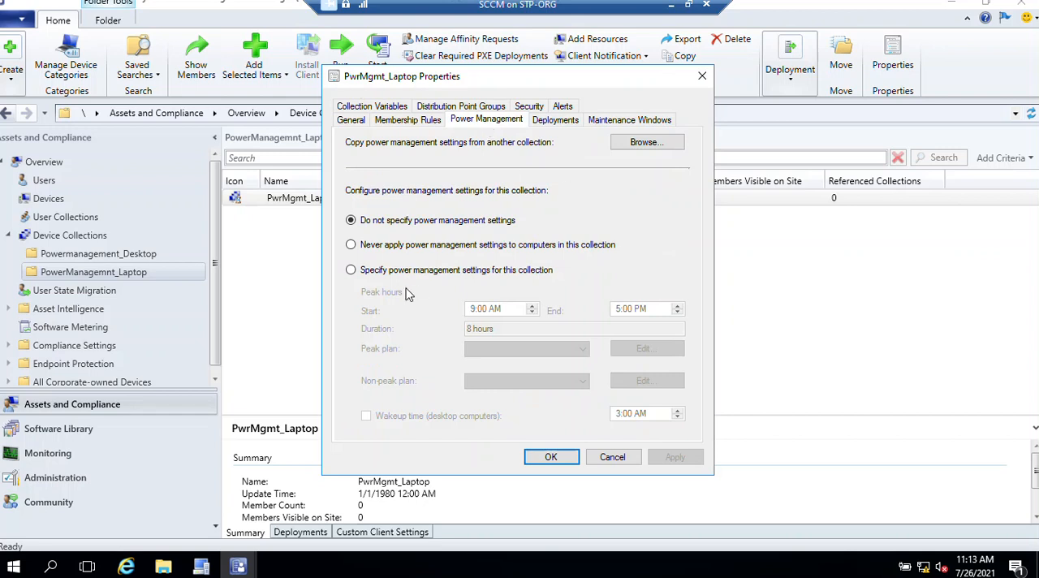
{"action": "left_click", "coordinate": [351, 270]}
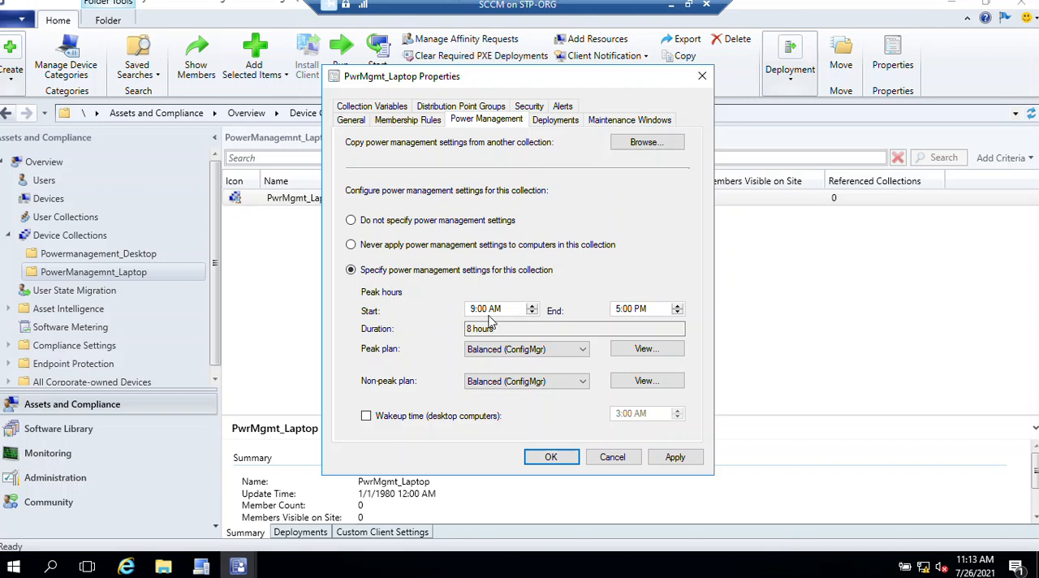
{"action": "mouse_move", "coordinate": [662, 317]}
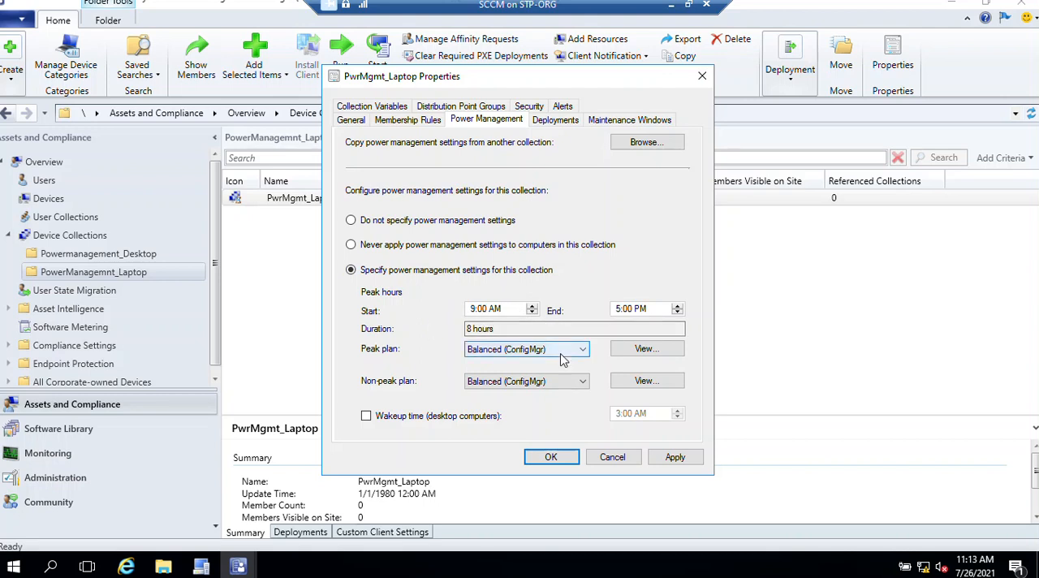
{"action": "left_click", "coordinate": [582, 348]}
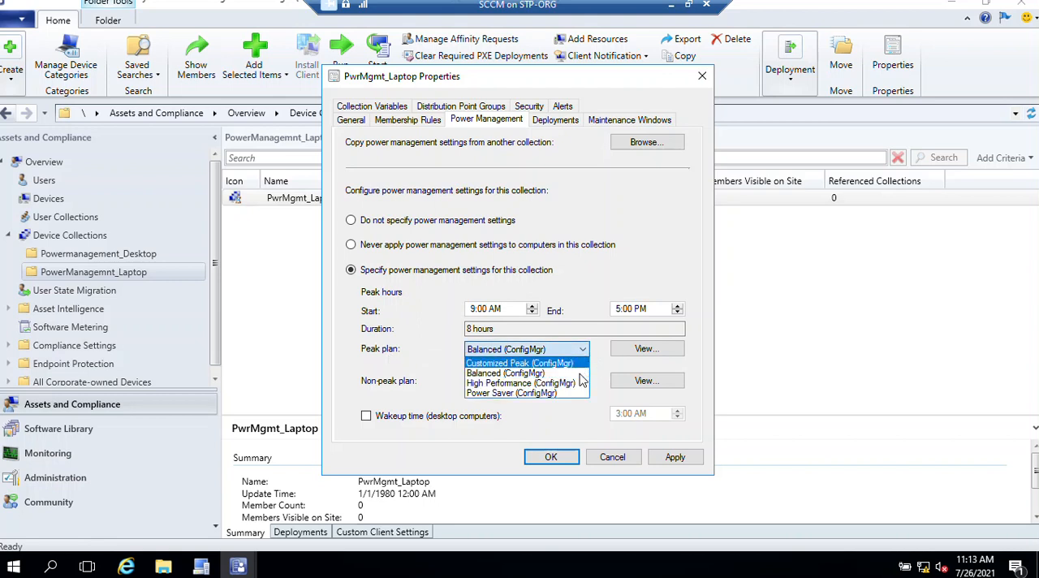
{"action": "mouse_move", "coordinate": [510, 393]}
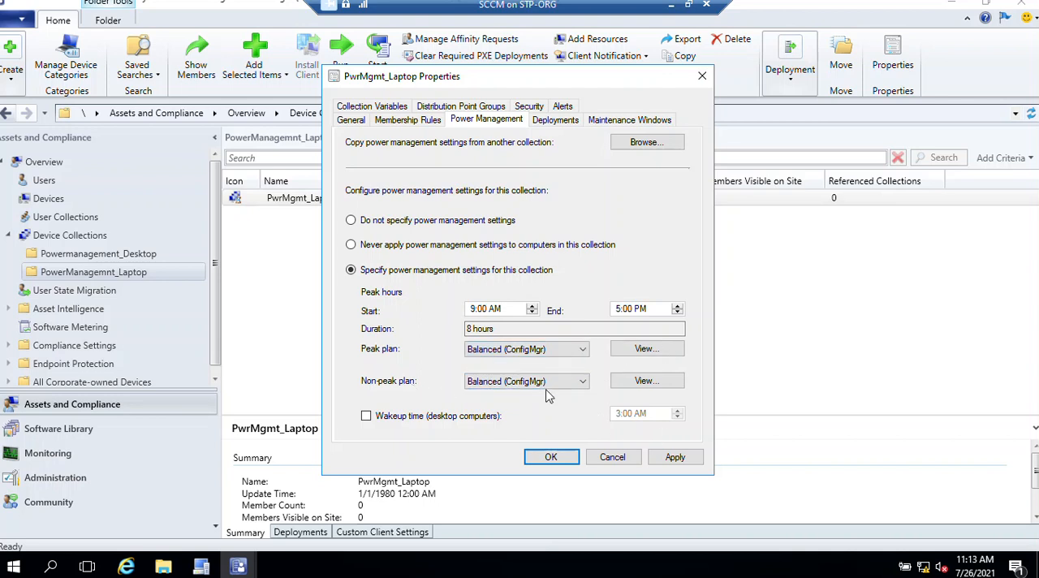
{"action": "mouse_move", "coordinate": [767, 393]}
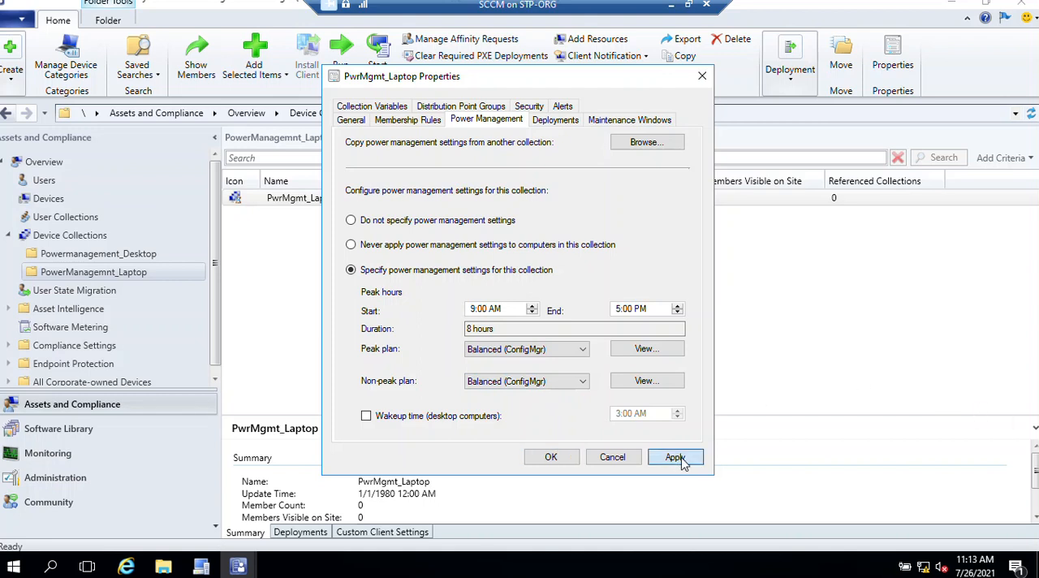
{"action": "left_click", "coordinate": [674, 456]}
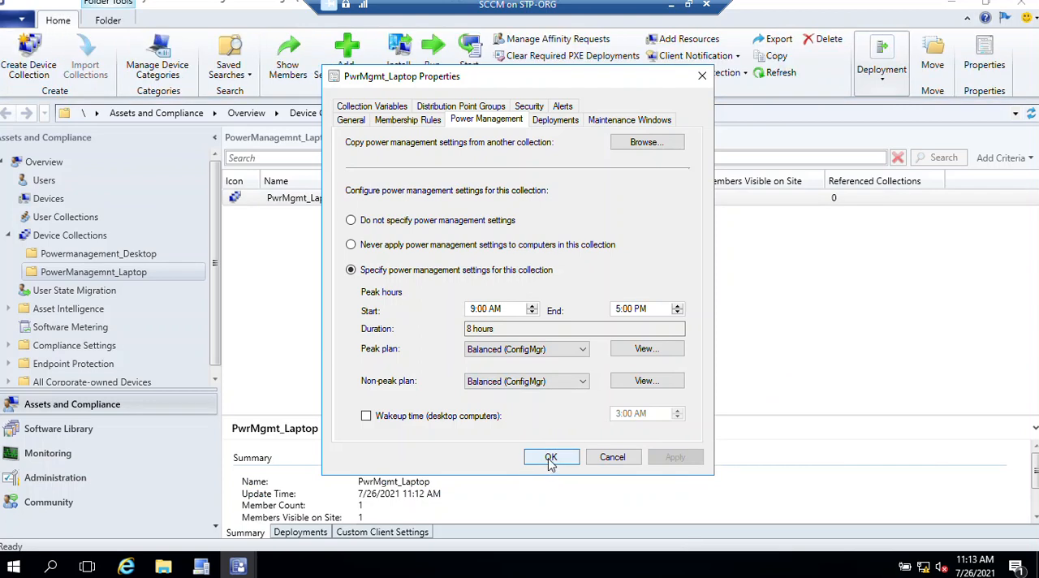
{"action": "left_click", "coordinate": [550, 457]}
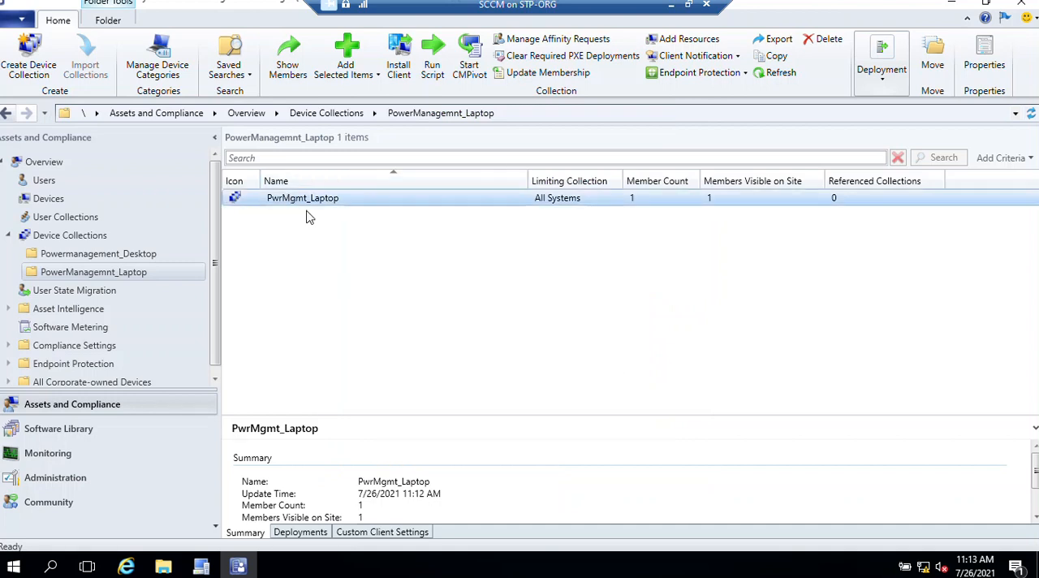
{"action": "mouse_move", "coordinate": [307, 208]}
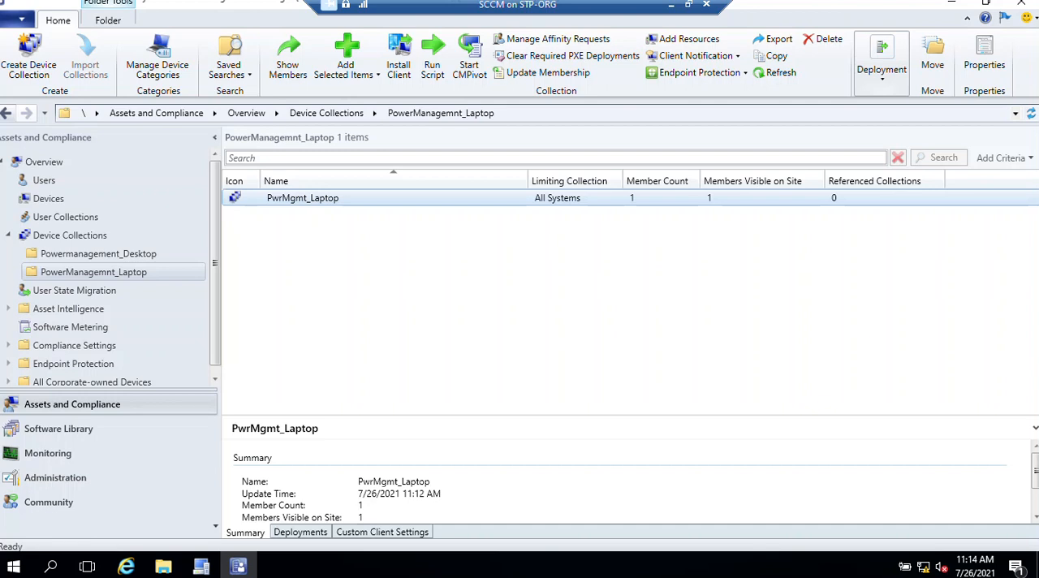
{"action": "mouse_move", "coordinate": [134, 494]}
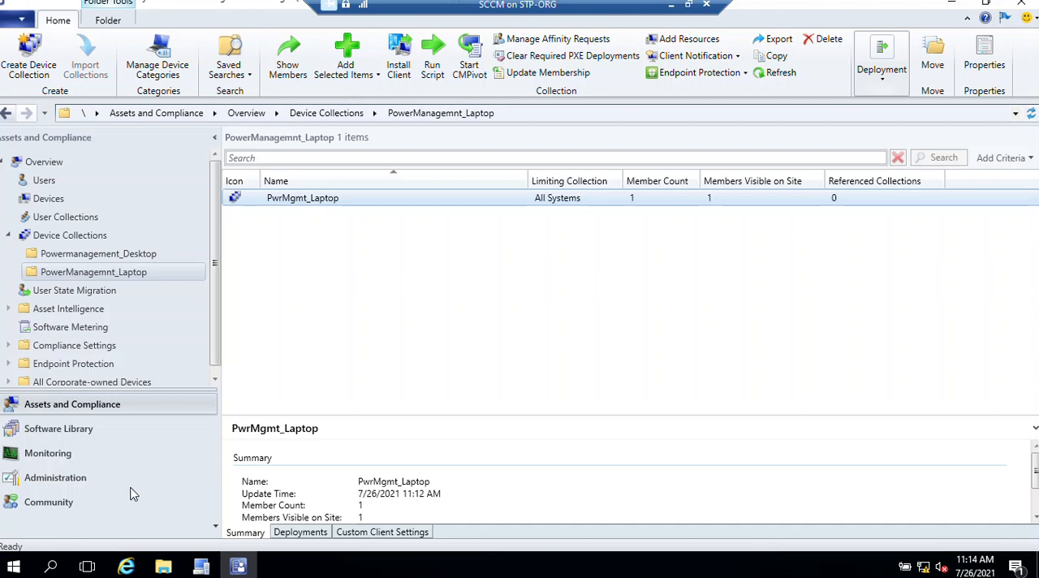
Switch to the Administration workspace.
{"action": "left_click", "coordinate": [56, 477]}
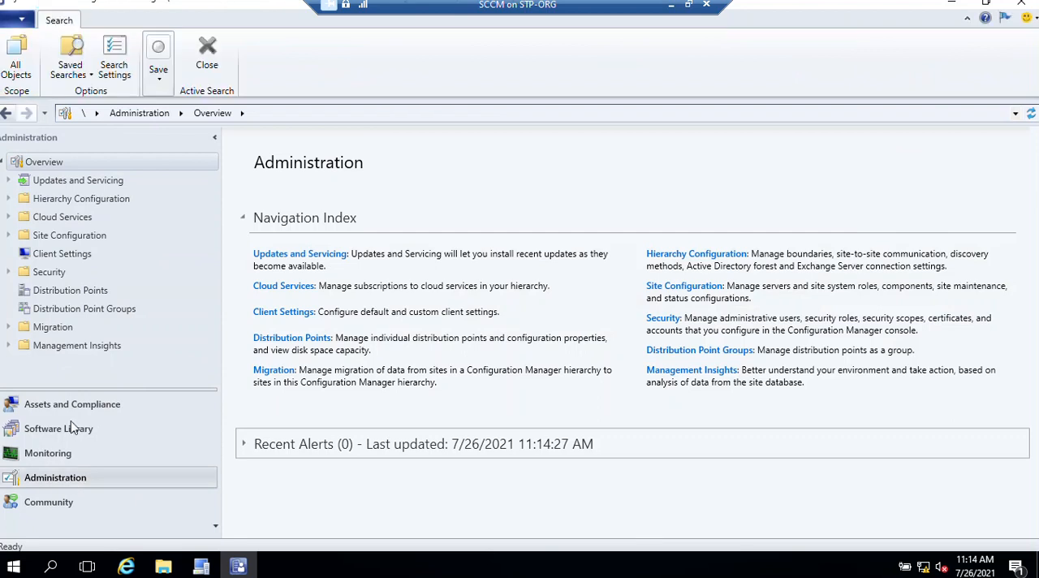
Select Client Settings and start creating Custom Client Device Settings.
{"action": "left_click", "coordinate": [62, 253]}
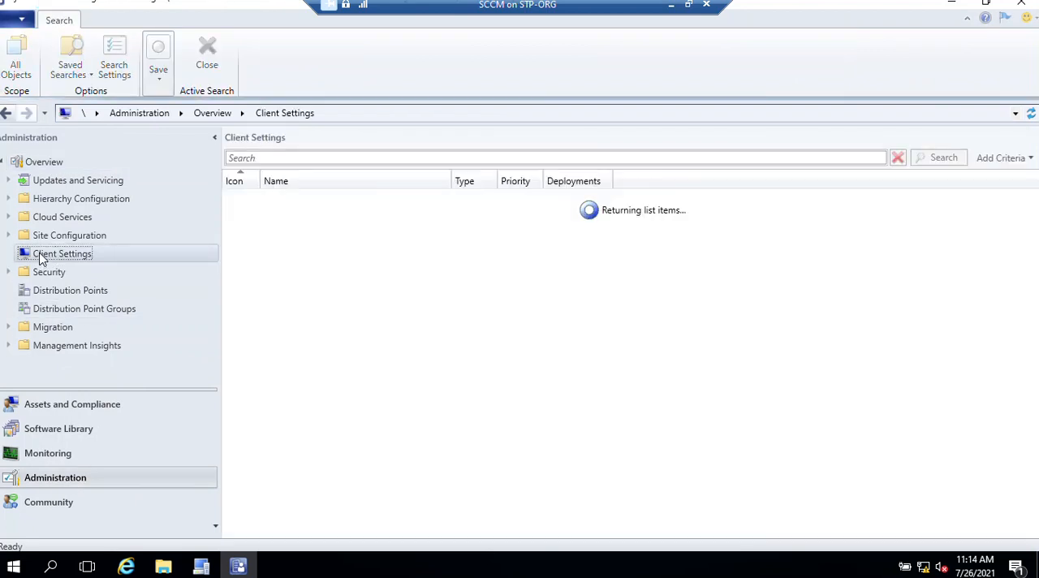
{"action": "left_click", "coordinate": [63, 253]}
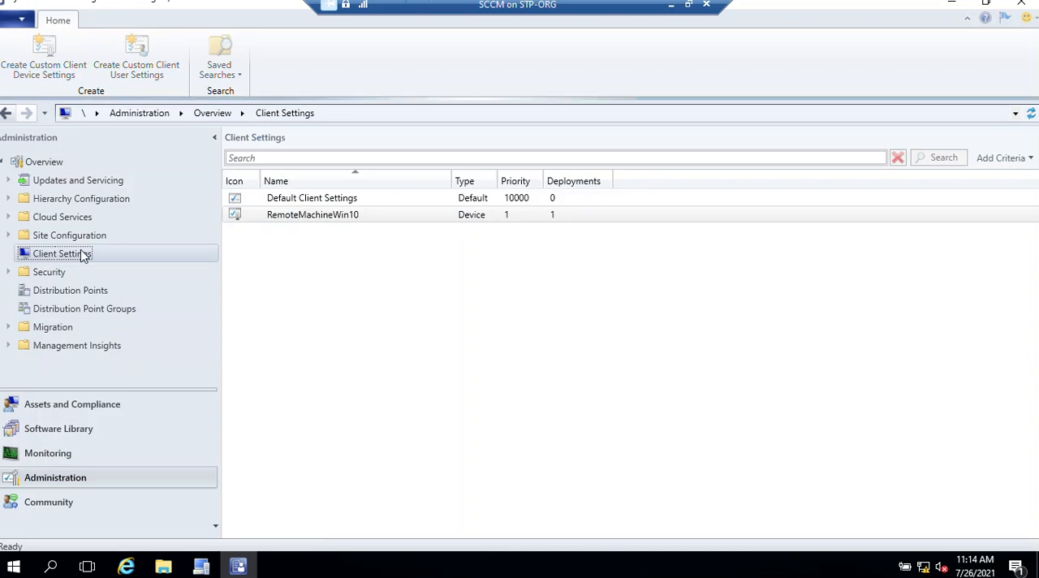
{"action": "left_click", "coordinate": [312, 214]}
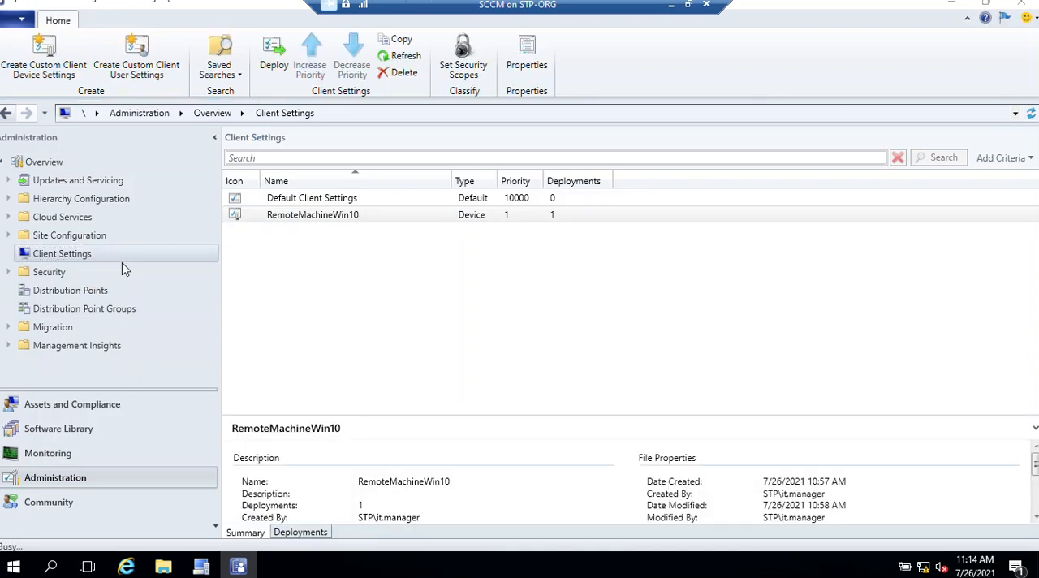
{"action": "left_click", "coordinate": [44, 57]}
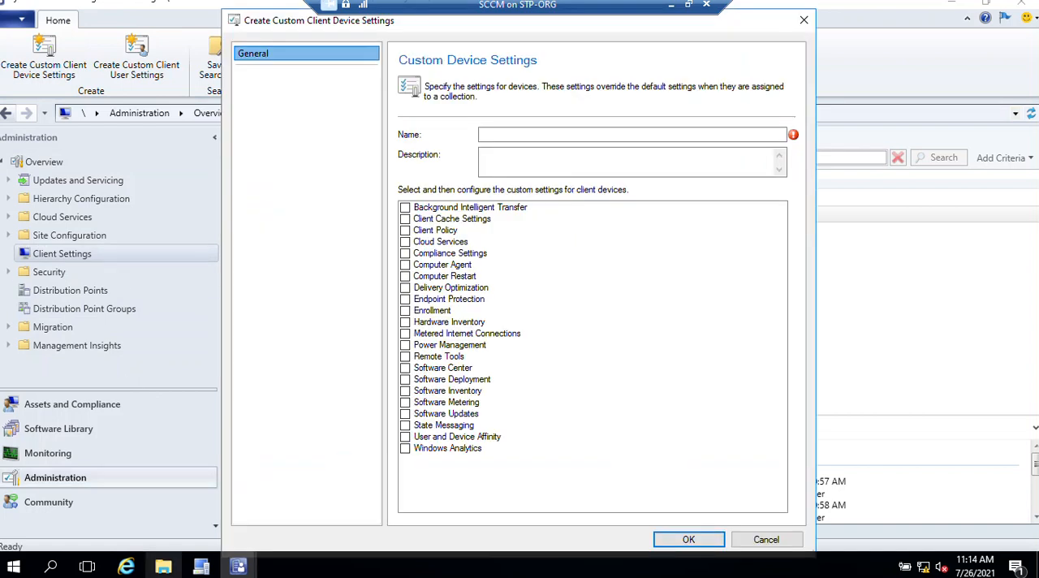
Name the custom device settings 'PowerManagement', include Power Management, and save.
{"action": "left_click", "coordinate": [633, 134]}
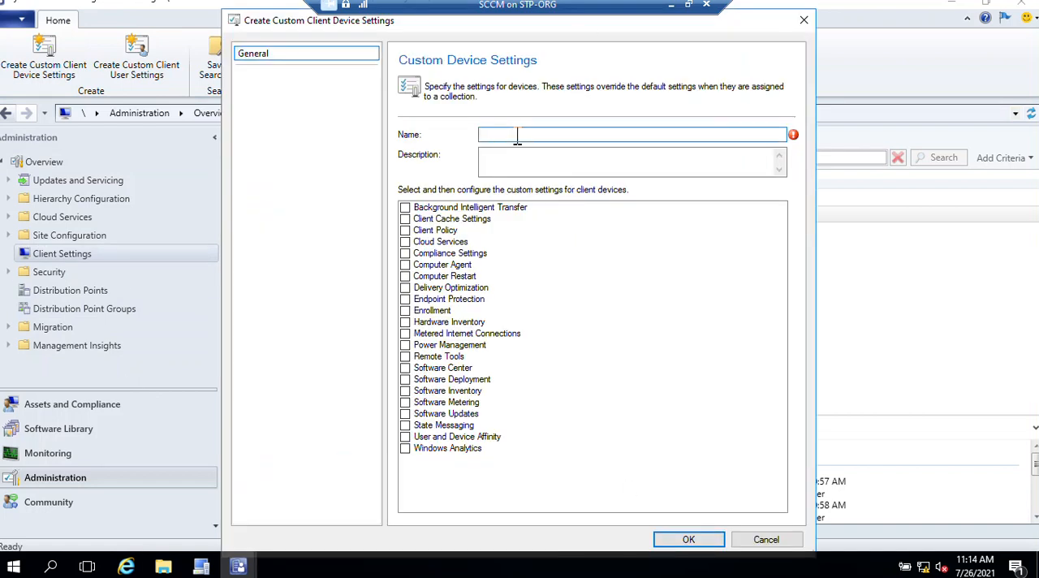
{"action": "type", "text": "Pow"}
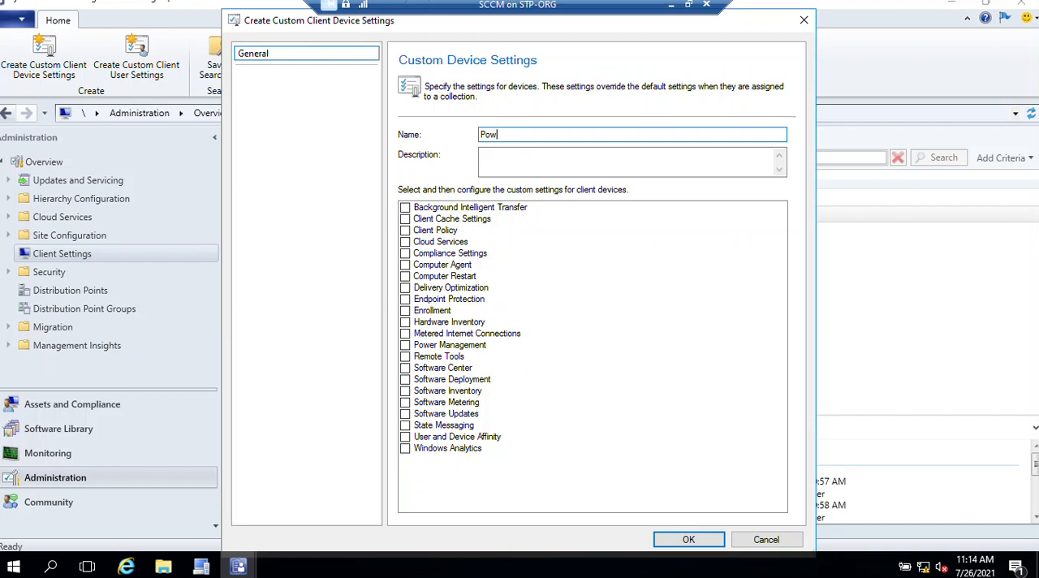
{"action": "type", "text": "er"}
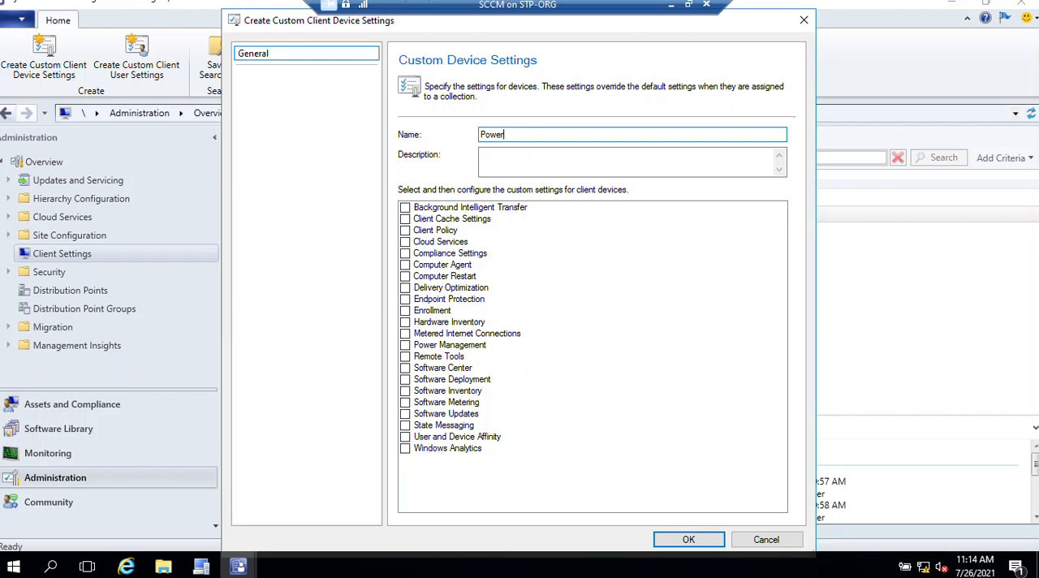
{"action": "type", "text": "Mana"}
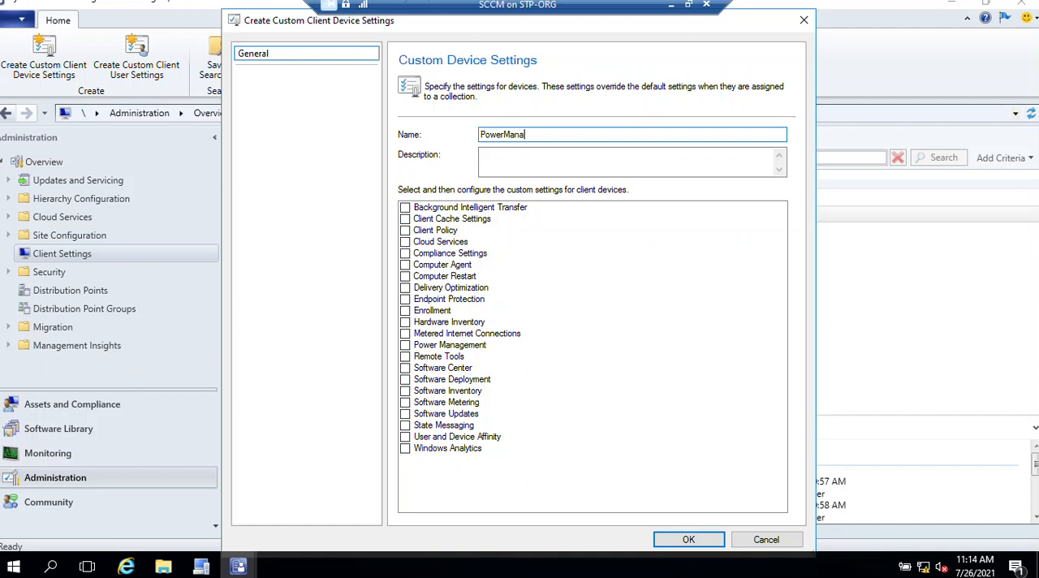
{"action": "type", "text": "gement"}
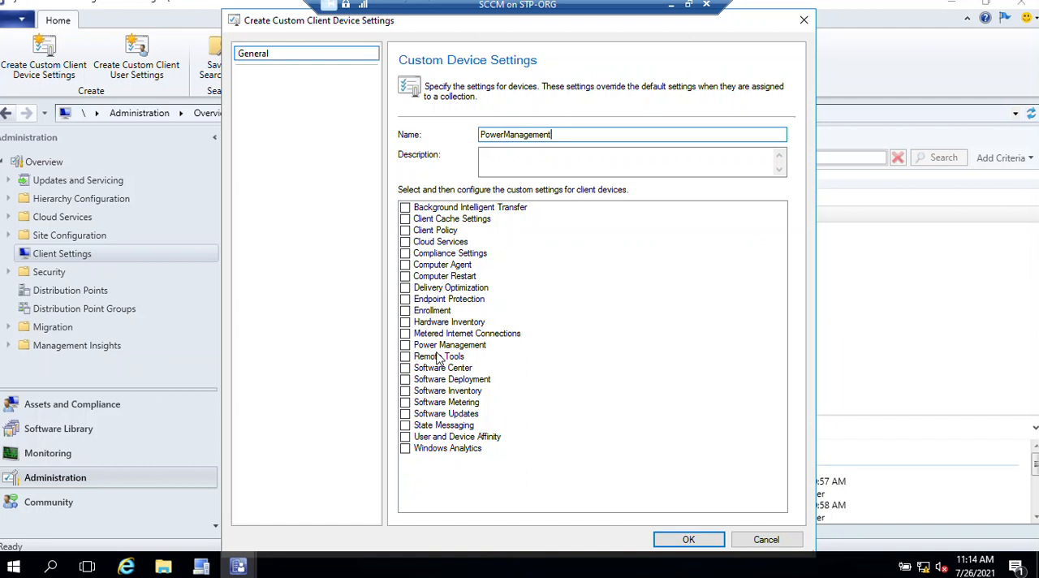
{"action": "left_click", "coordinate": [405, 344]}
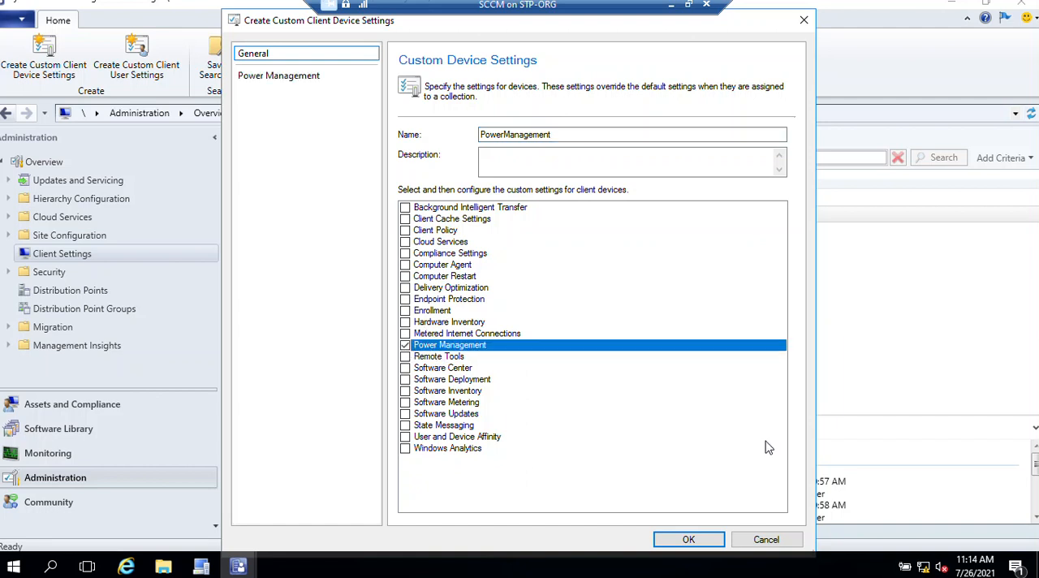
{"action": "left_click", "coordinate": [688, 539]}
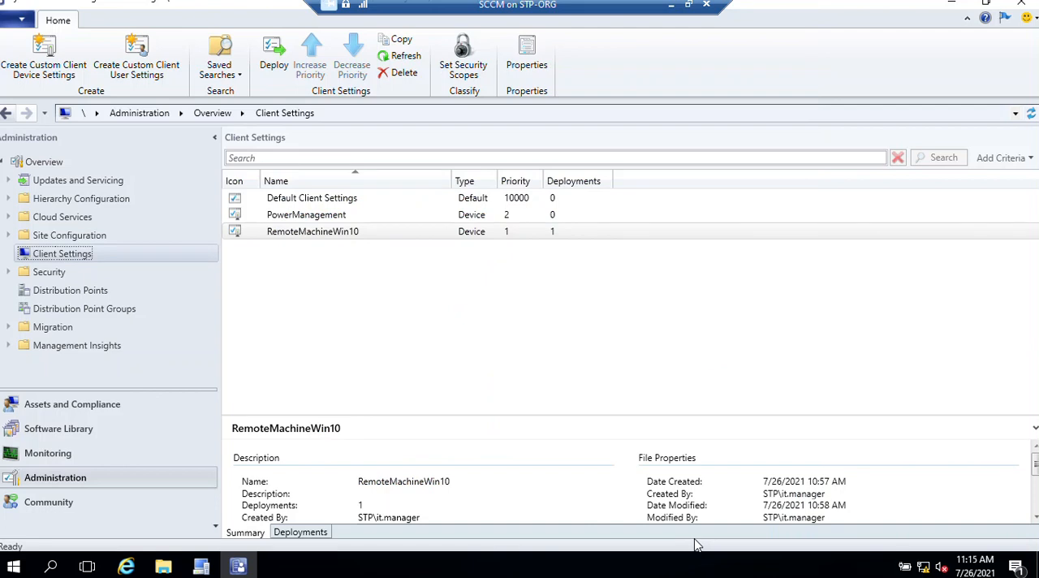
{"action": "left_click", "coordinate": [312, 231]}
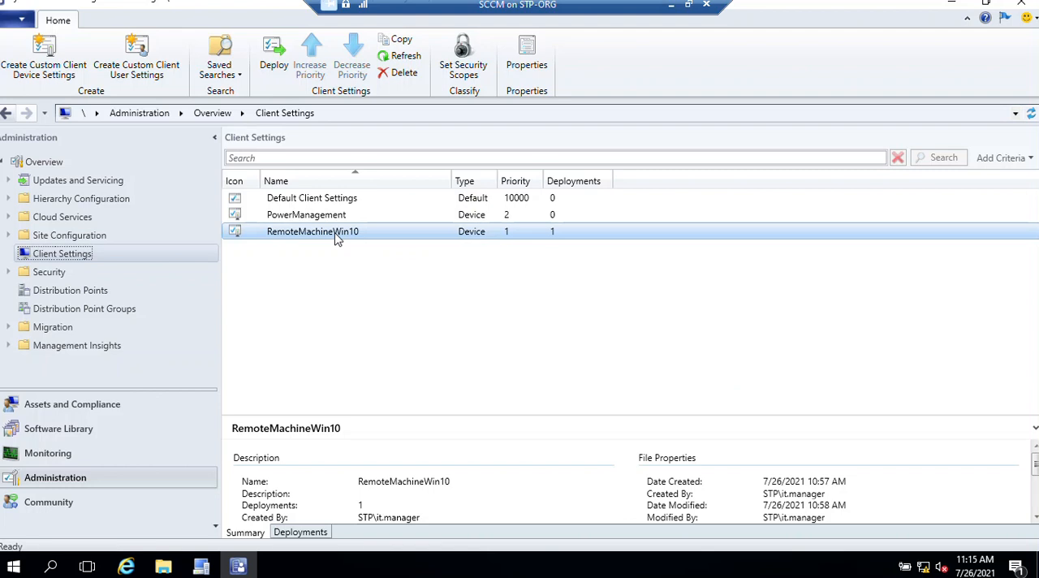
{"action": "right_click", "coordinate": [312, 231]}
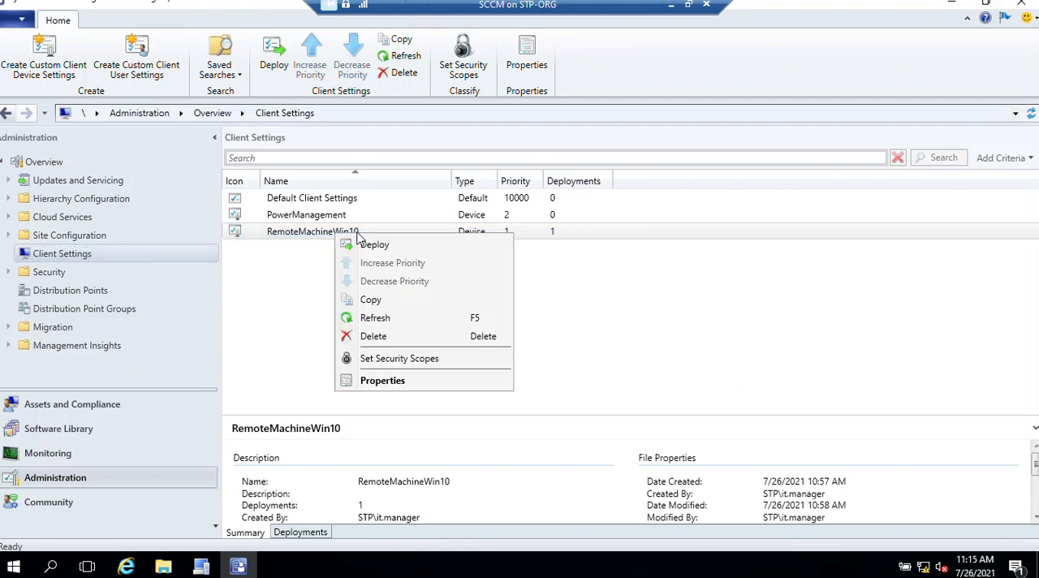
{"action": "left_click", "coordinate": [410, 389]}
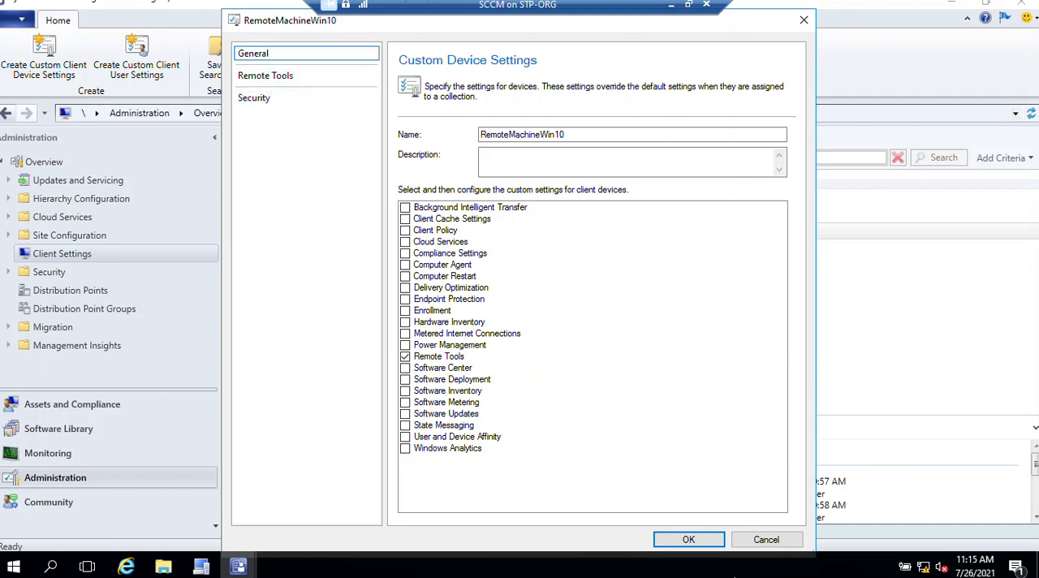
{"action": "left_click", "coordinate": [688, 539]}
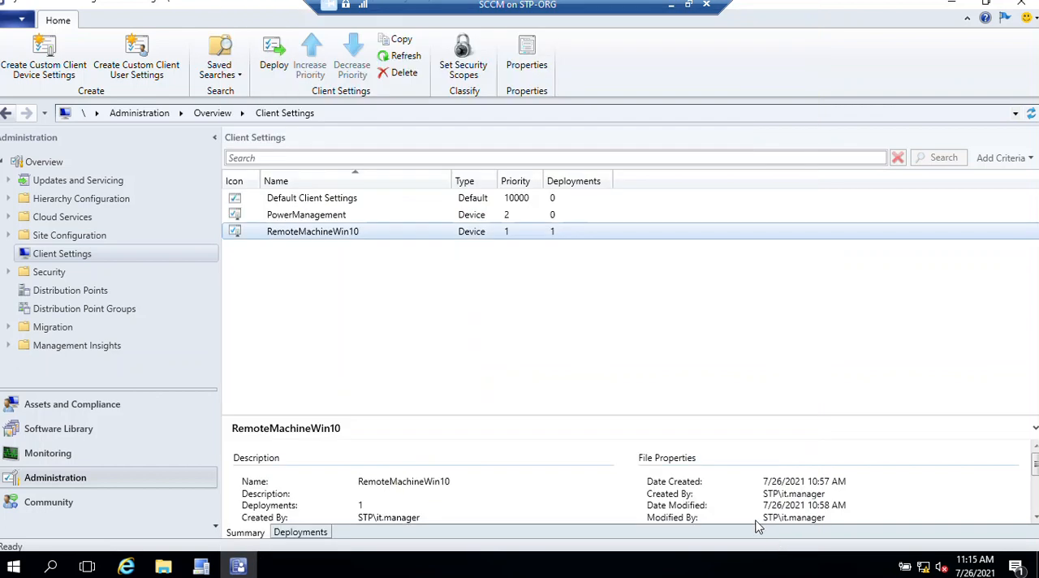
{"action": "left_click", "coordinate": [306, 214]}
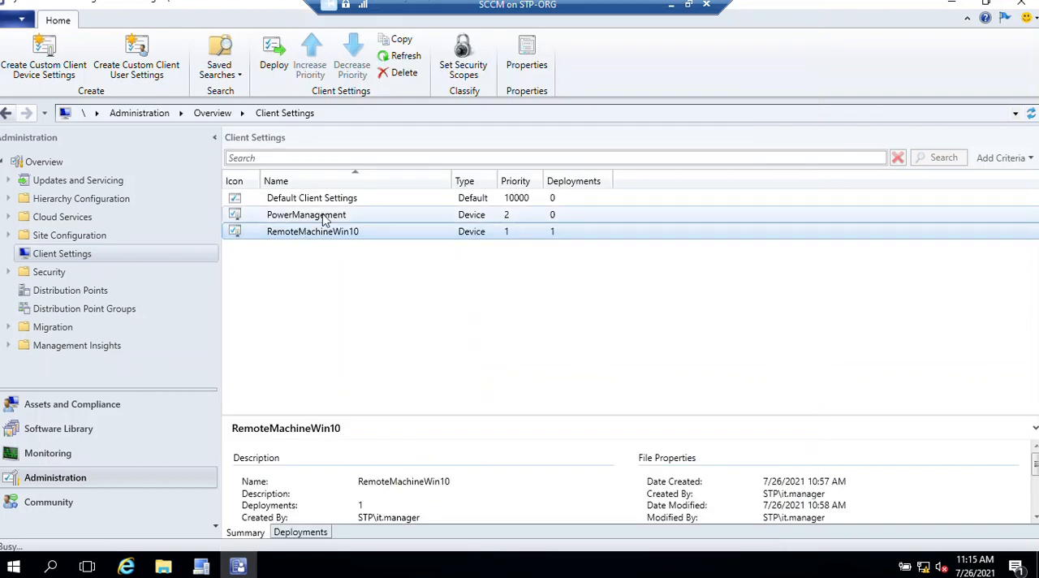
{"action": "right_click", "coordinate": [306, 214]}
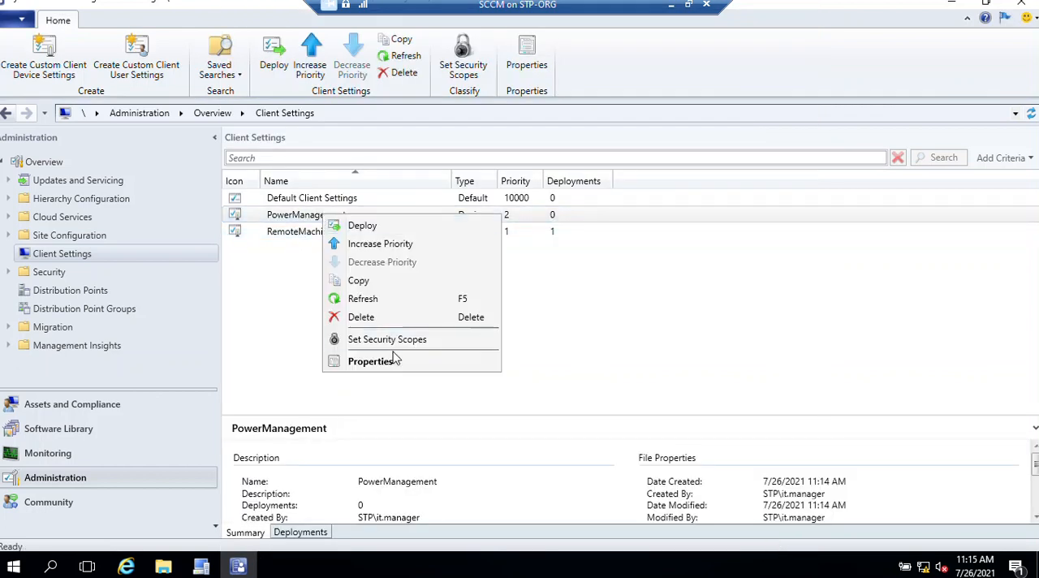
{"action": "left_click", "coordinate": [398, 366]}
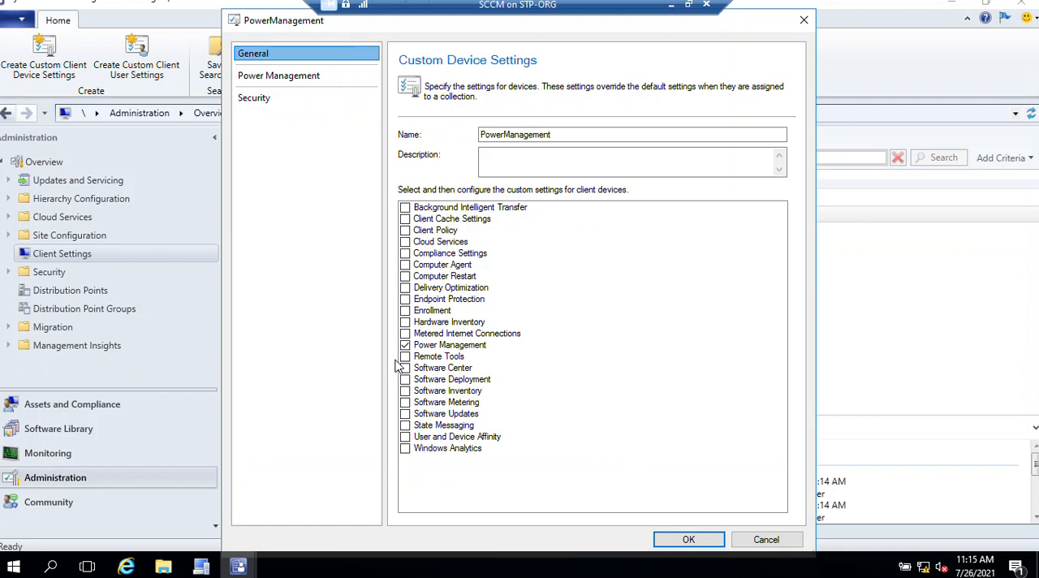
{"action": "left_click", "coordinate": [278, 74]}
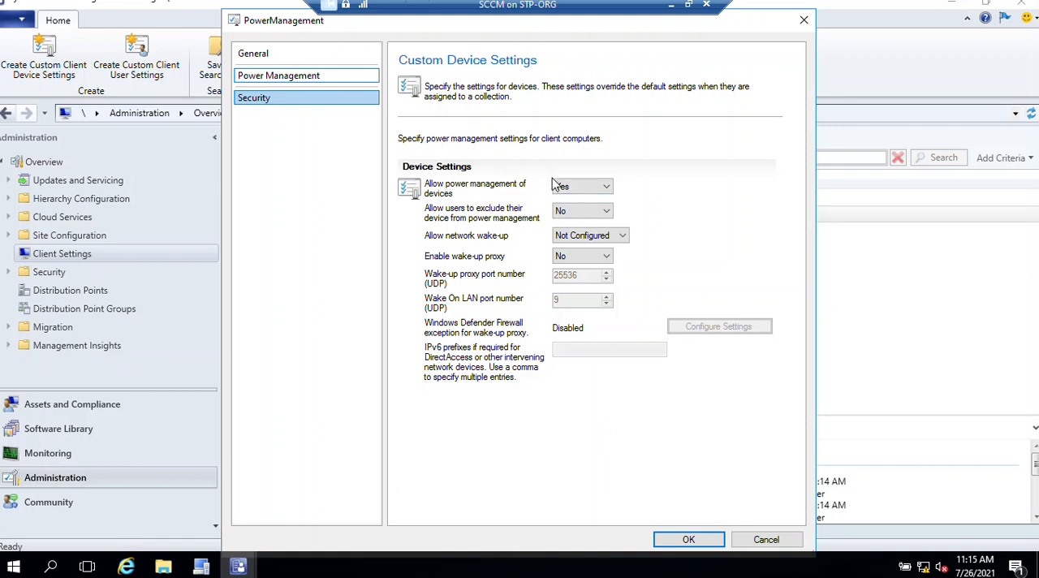
{"action": "left_click", "coordinate": [278, 75]}
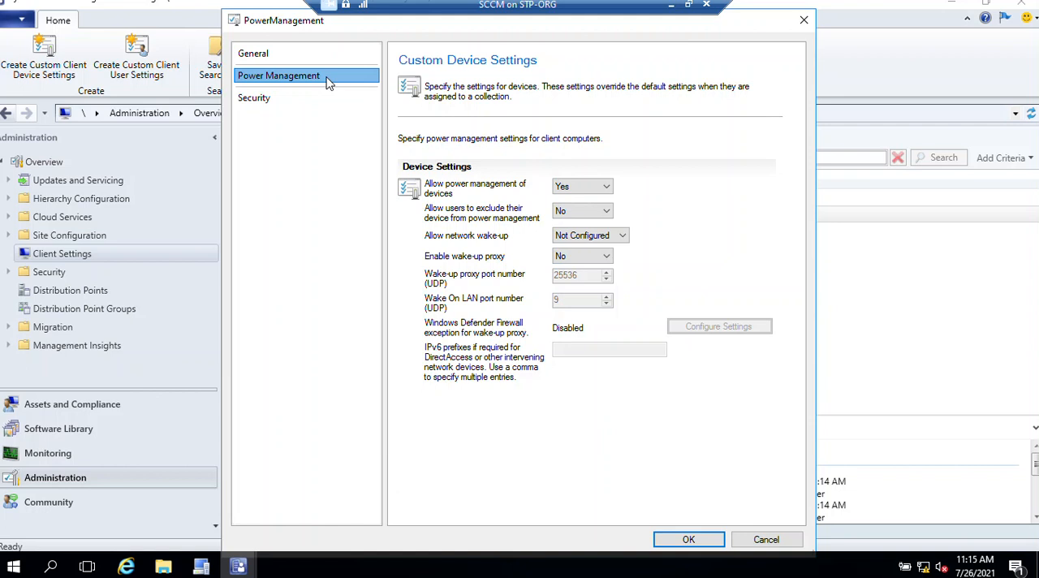
{"action": "mouse_move", "coordinate": [664, 169]}
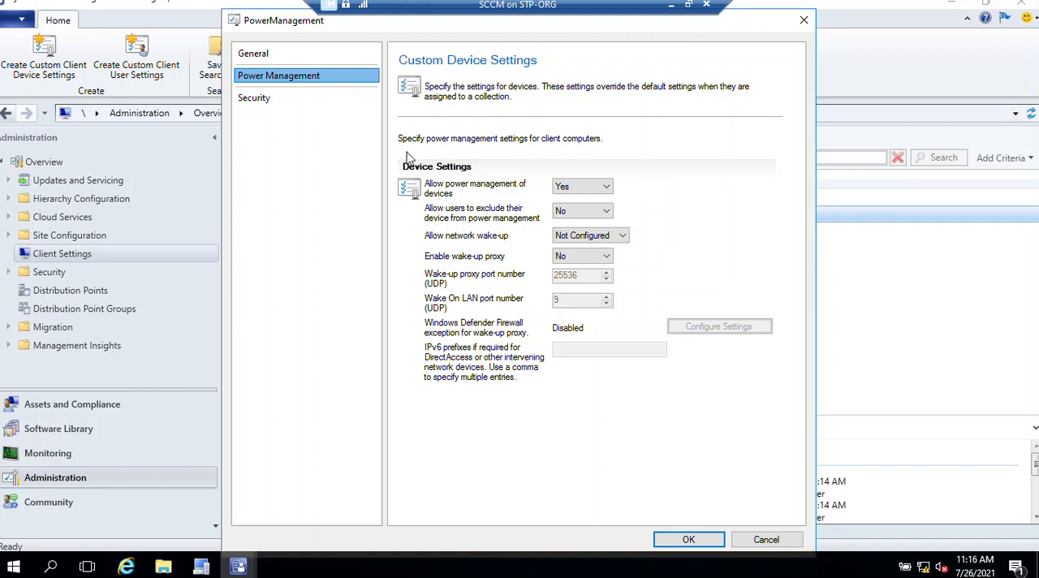
{"action": "mouse_move", "coordinate": [618, 147]}
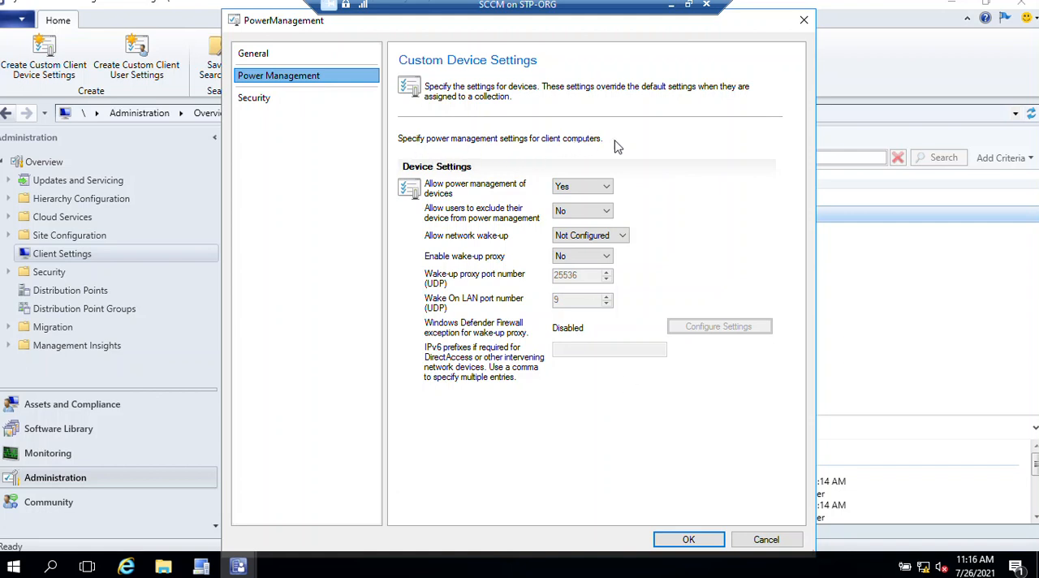
{"action": "mouse_move", "coordinate": [452, 199]}
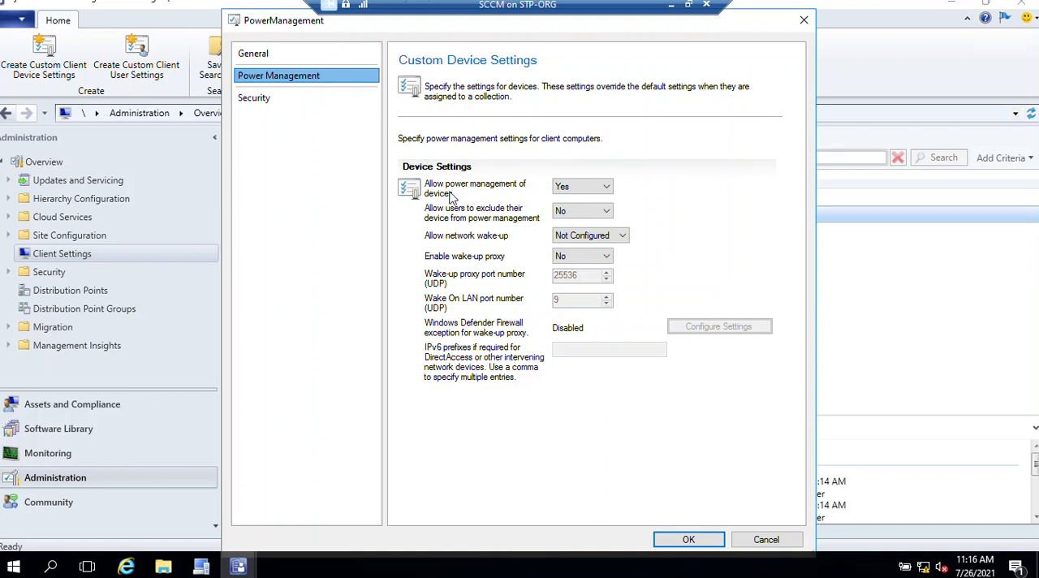
{"action": "mouse_move", "coordinate": [475, 201]}
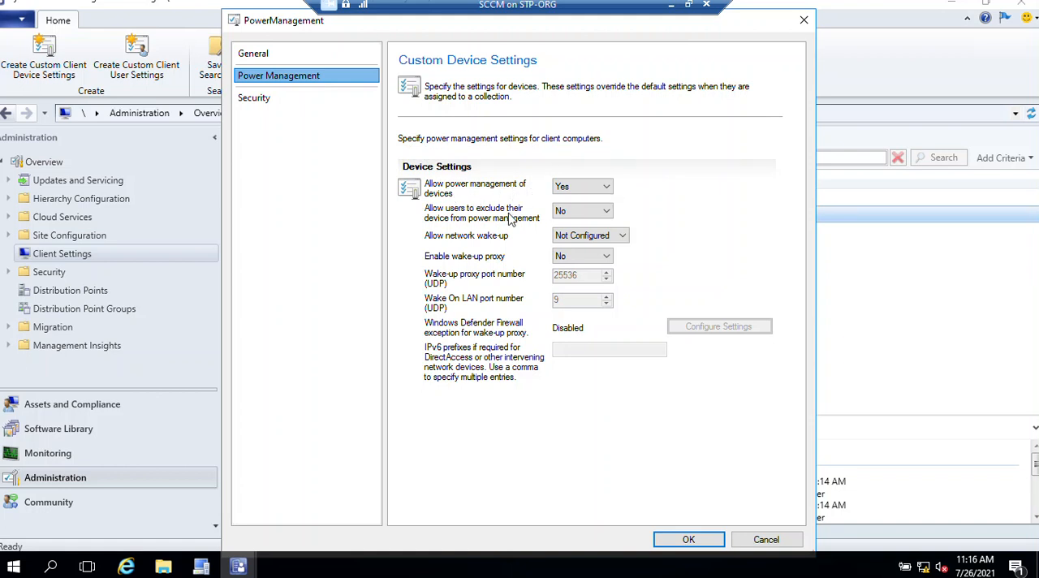
{"action": "mouse_move", "coordinate": [523, 227]}
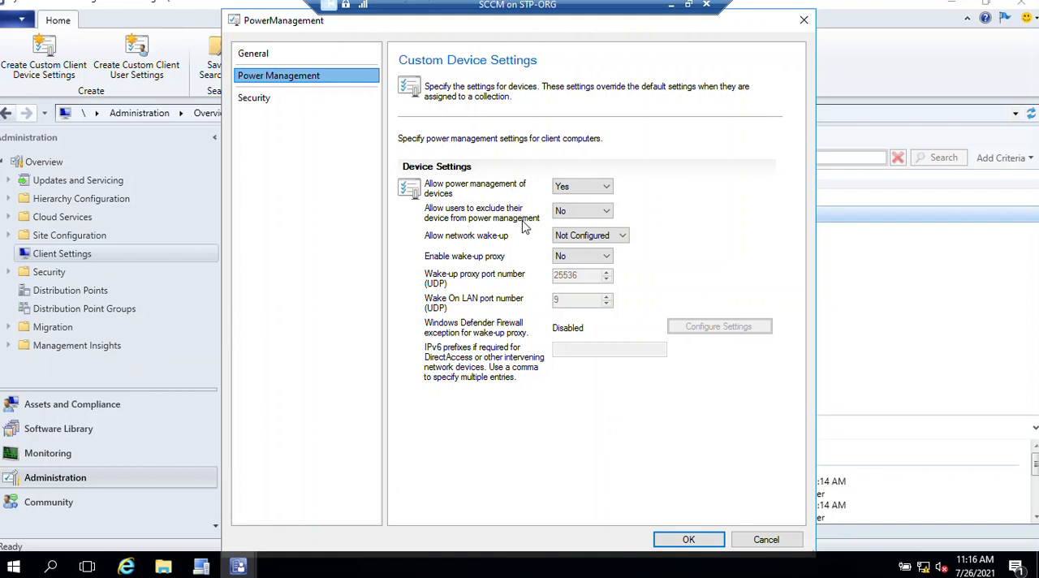
{"action": "mouse_move", "coordinate": [479, 252]}
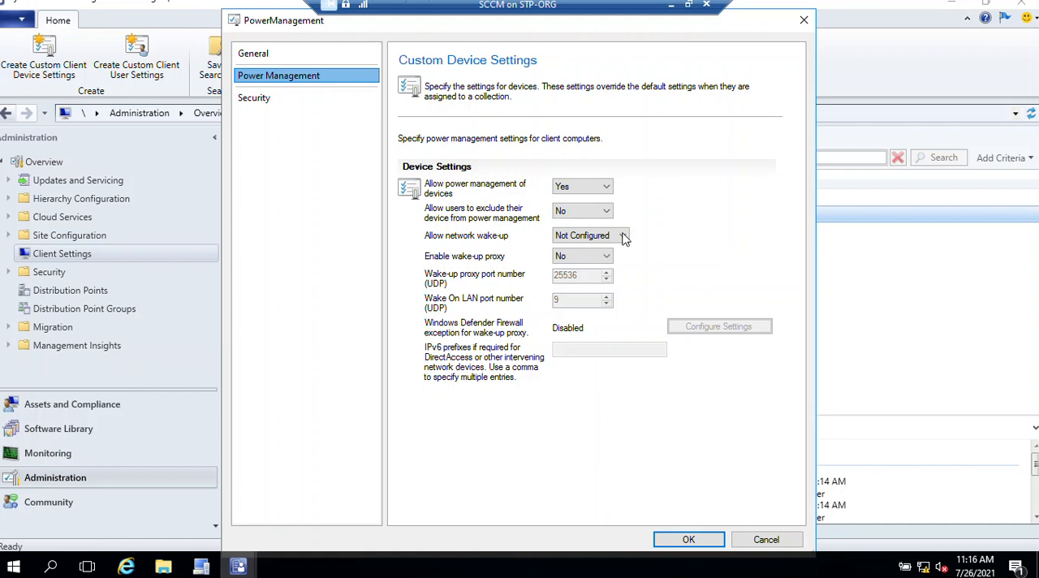
{"action": "mouse_move", "coordinate": [591, 265]}
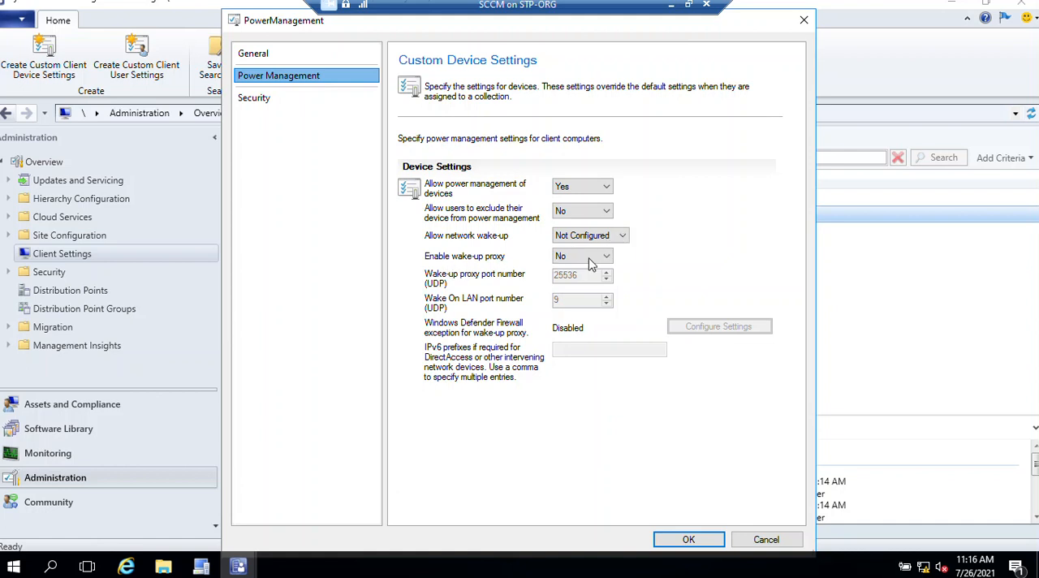
{"action": "mouse_move", "coordinate": [779, 308]}
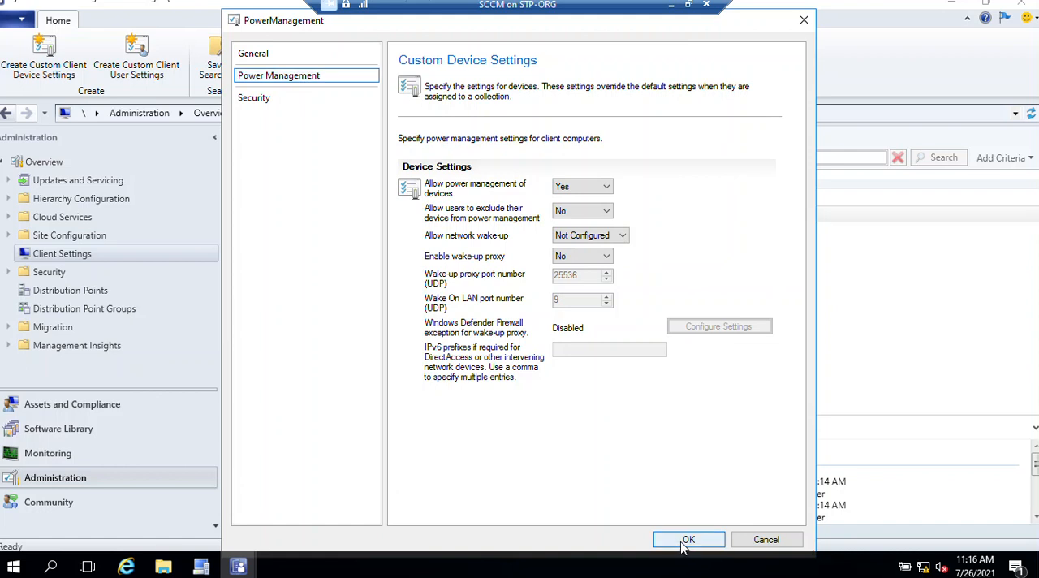
{"action": "left_click", "coordinate": [687, 539]}
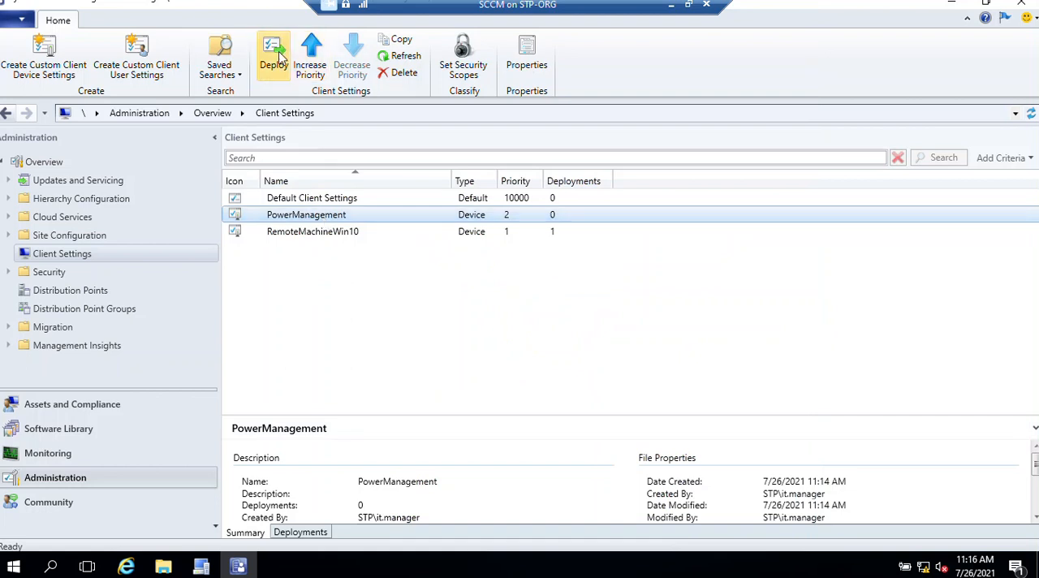
Deploy the PowerManagement settings to PwrMgmt_Laptop from the PowerManagemnt_Laptop folder.
{"action": "left_click", "coordinate": [274, 53]}
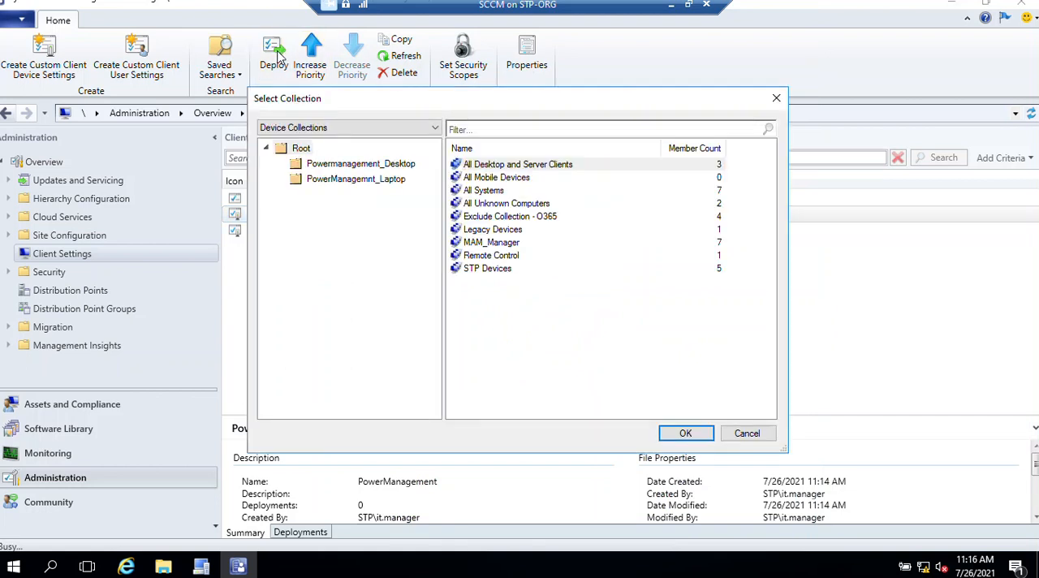
{"action": "left_click", "coordinate": [355, 179]}
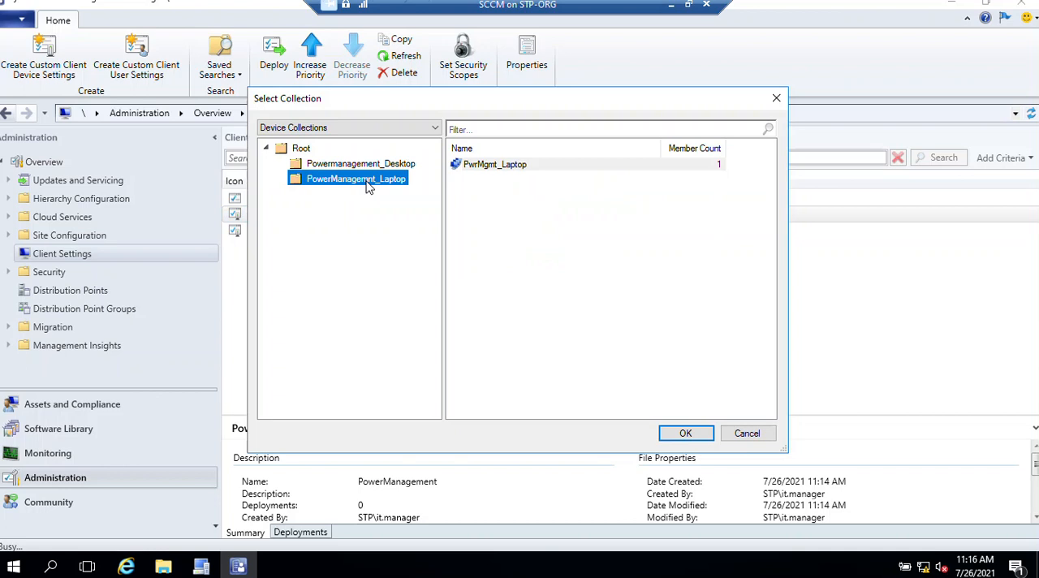
{"action": "mouse_move", "coordinate": [372, 189]}
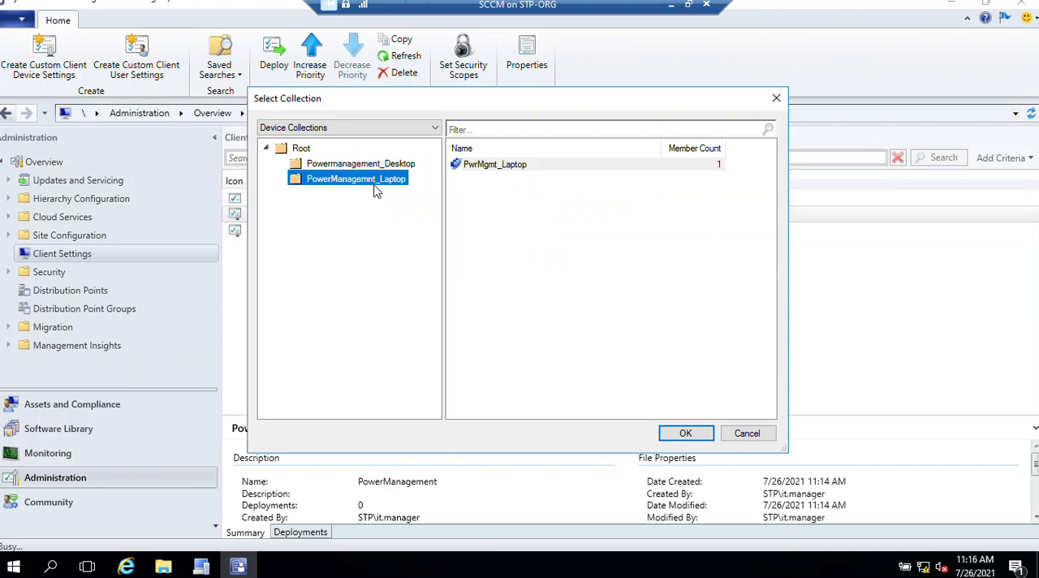
{"action": "mouse_move", "coordinate": [381, 189]}
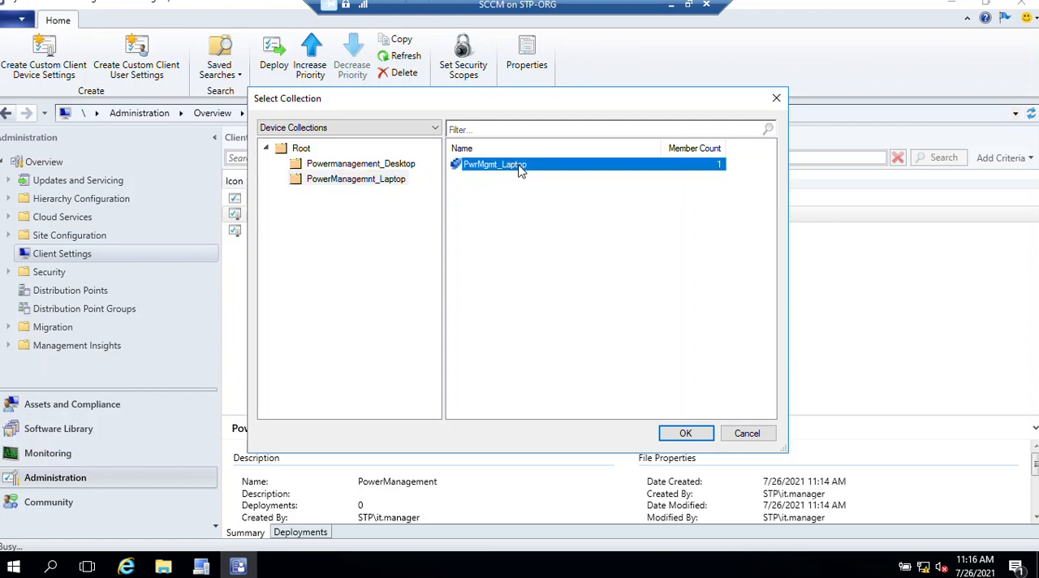
{"action": "left_click", "coordinate": [685, 433]}
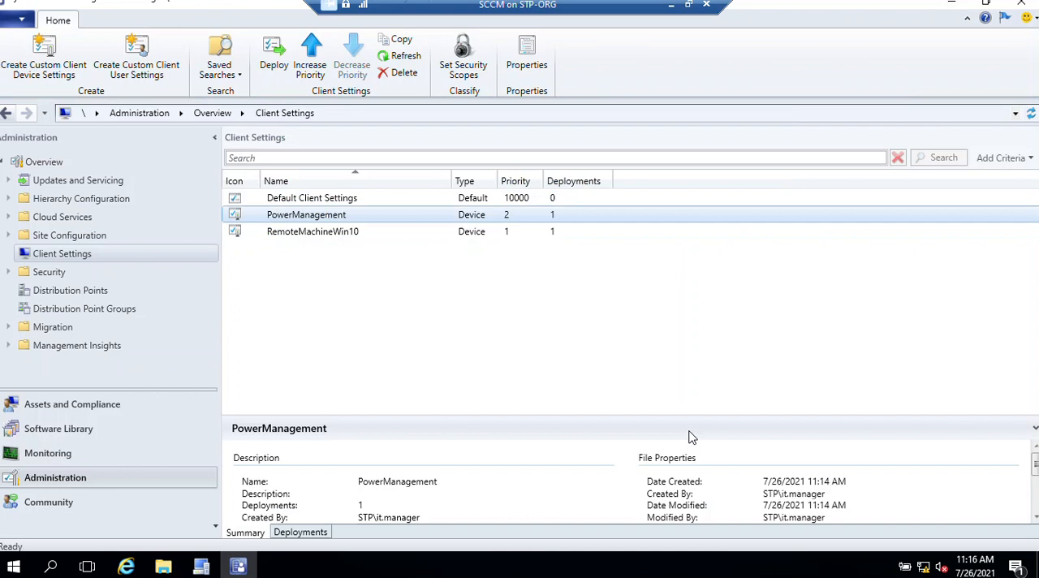
{"action": "mouse_move", "coordinate": [511, 345]}
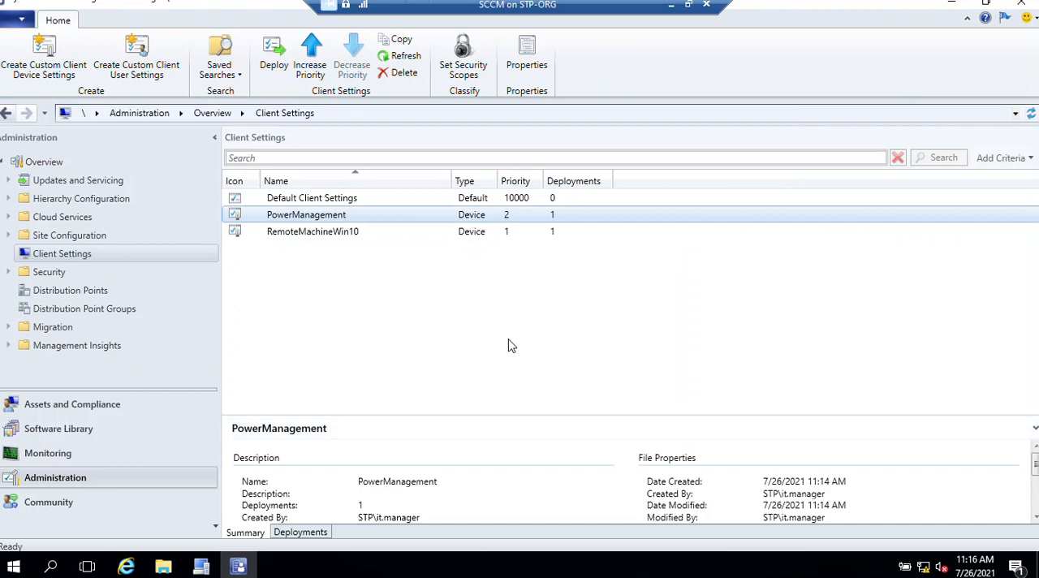